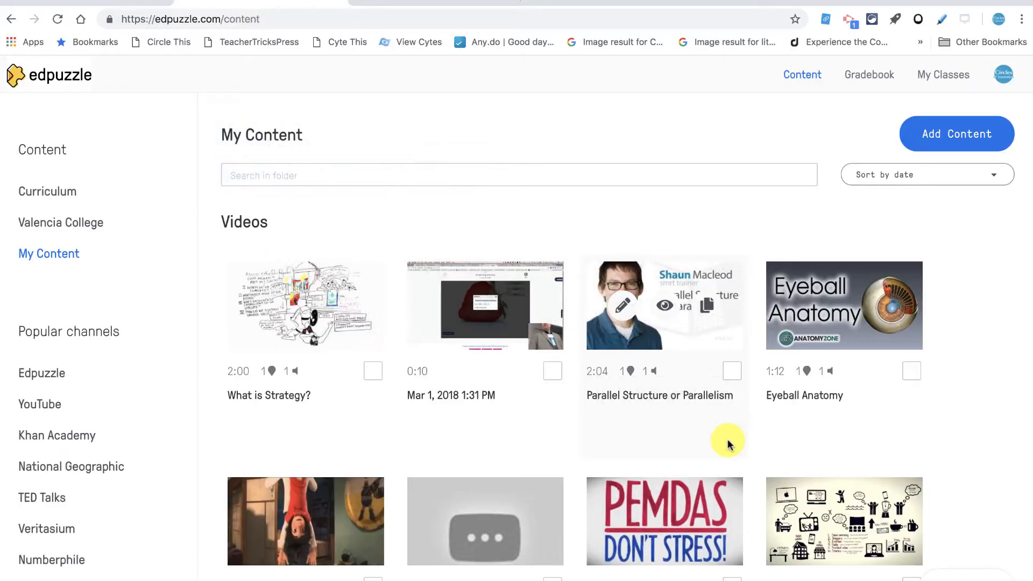
pyautogui.moveTo(97, 435)
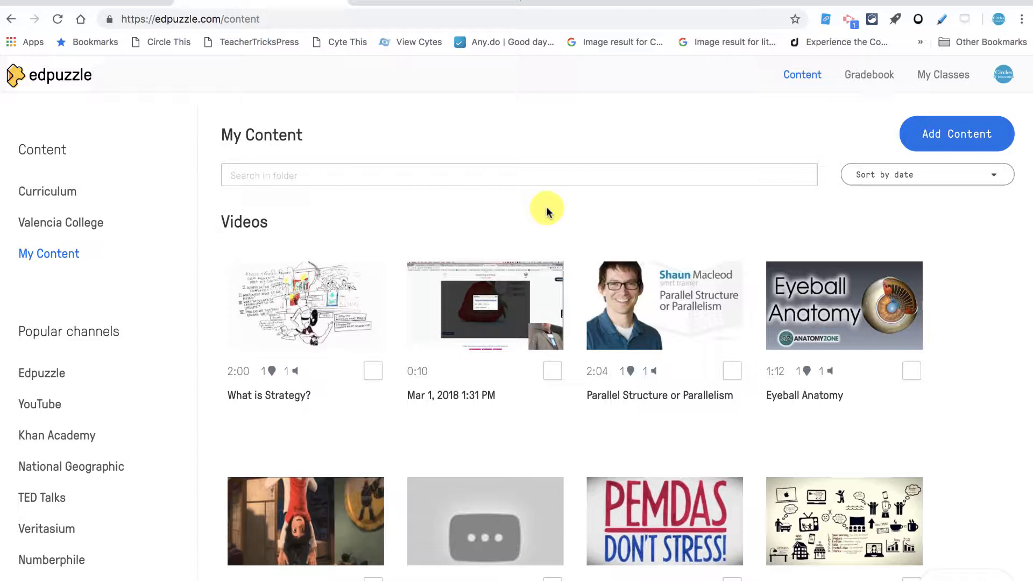
pyautogui.moveTo(803, 74)
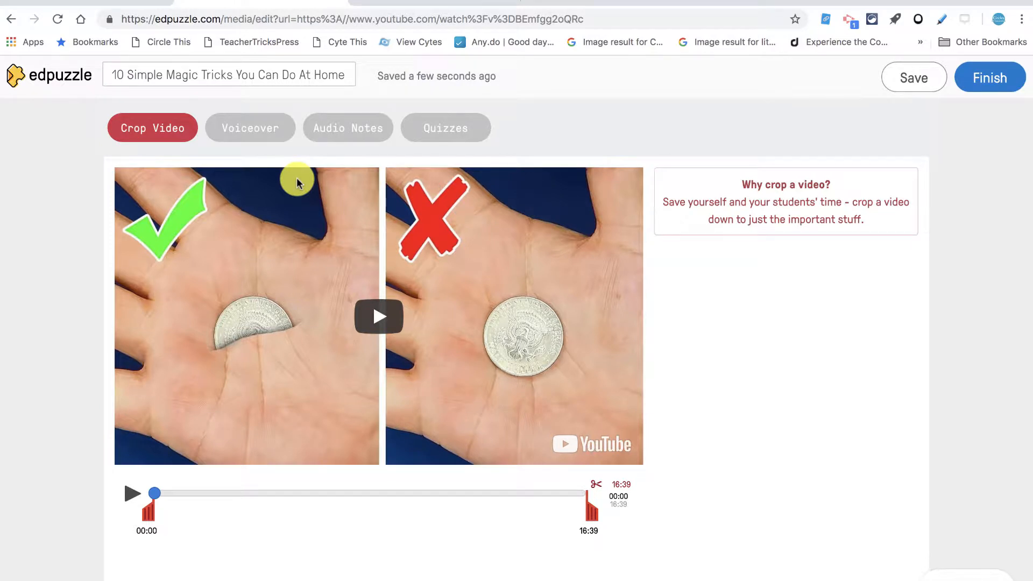
pyautogui.moveTo(624, 428)
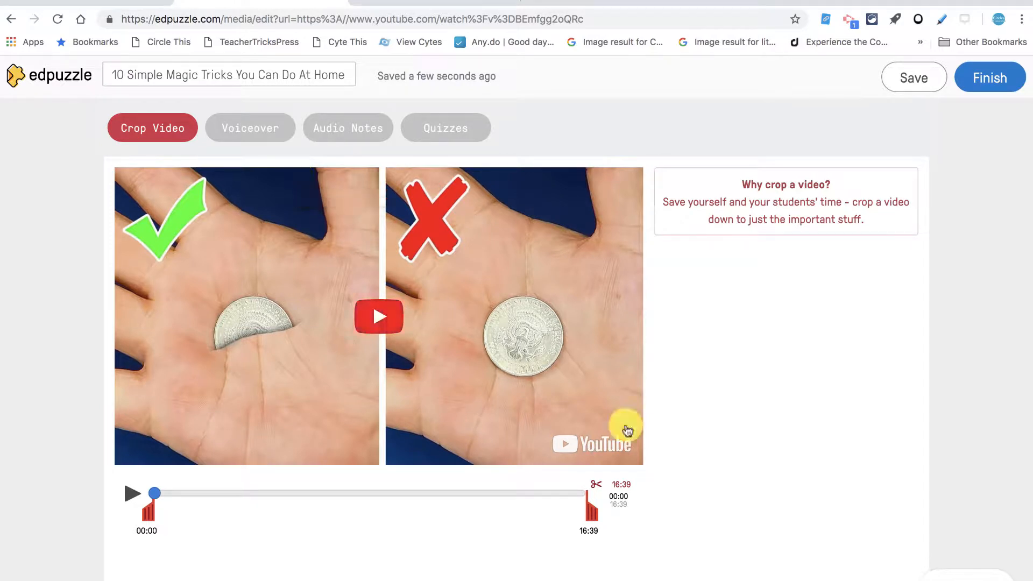
pyautogui.moveTo(149, 510)
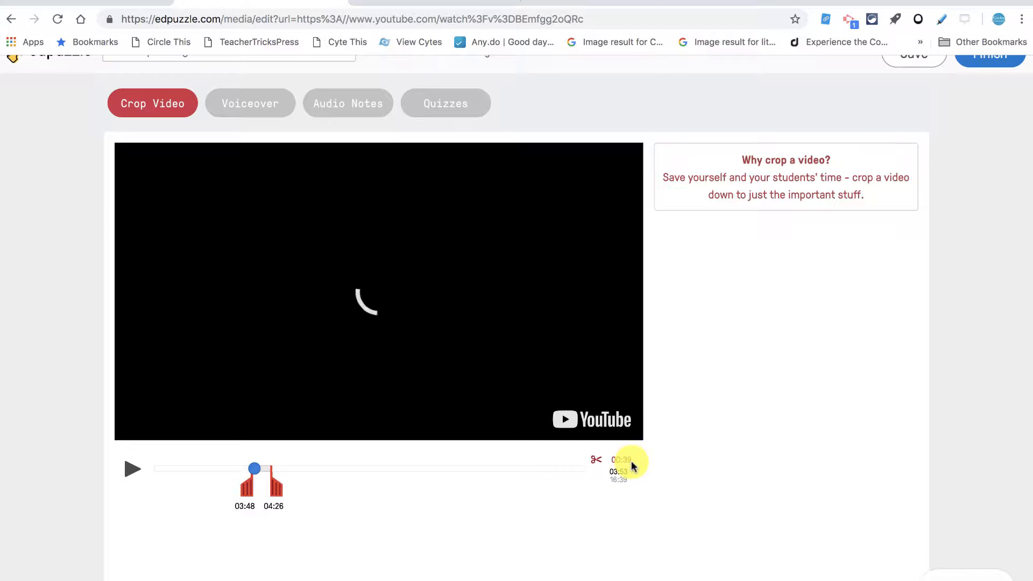
# Crop the magic tricks video to the 03:48–04:26 segment, about 39 seconds long.
pyautogui.scroll(3)
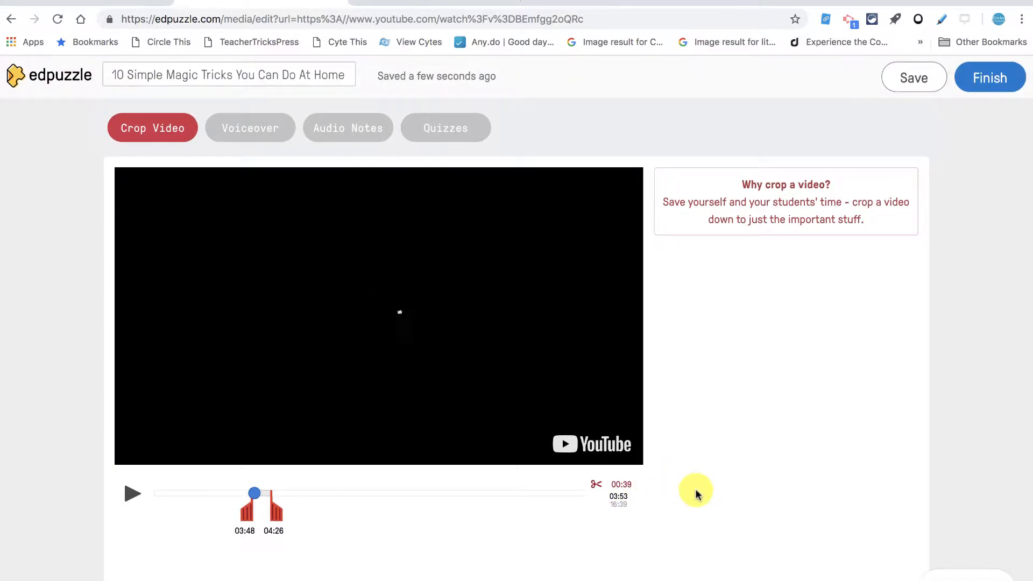
# Record an audio note at 00:00 of the cropped video using the microphone marker.
pyautogui.click(347, 128)
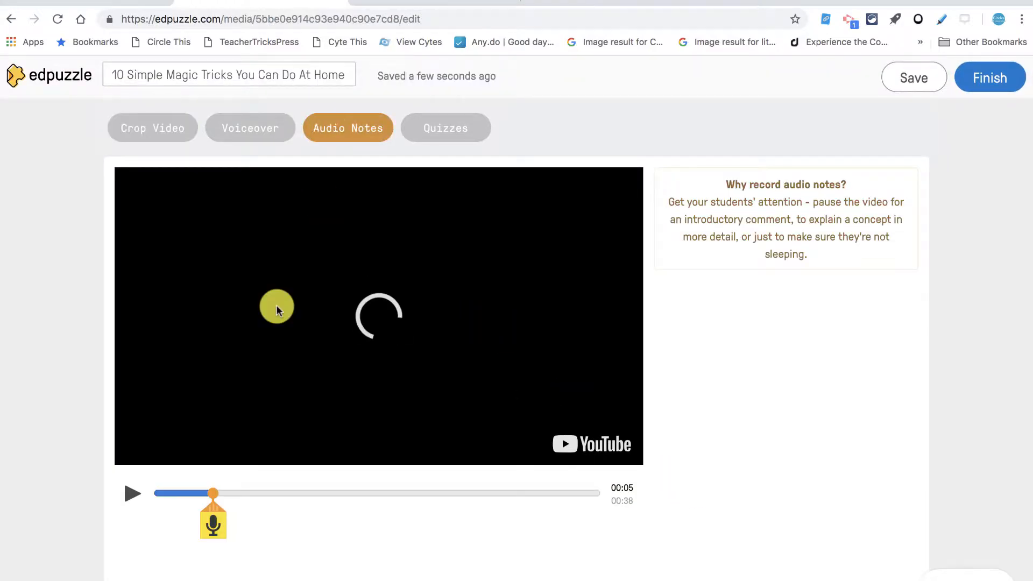
pyautogui.moveTo(378, 554)
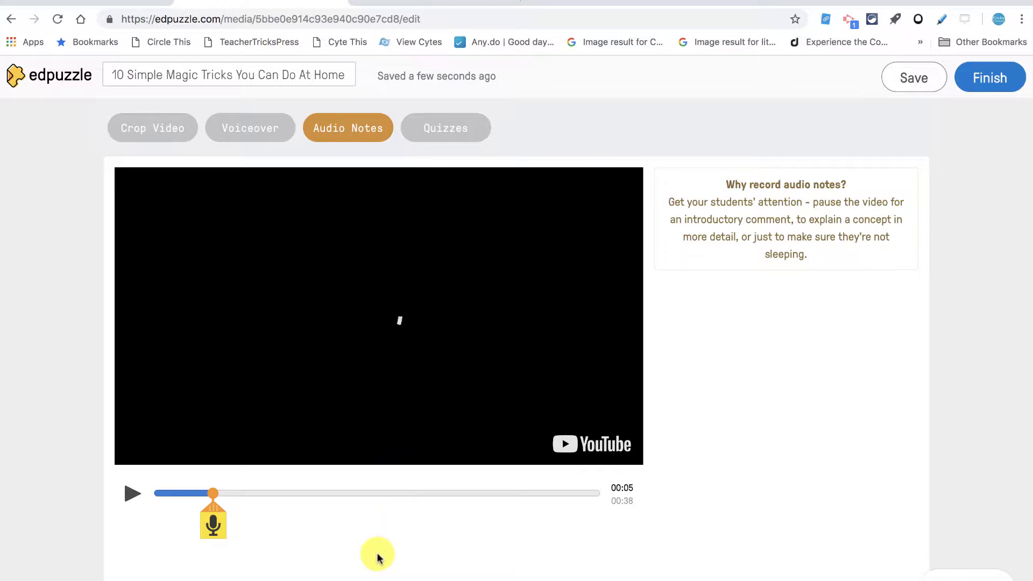
pyautogui.click(213, 521)
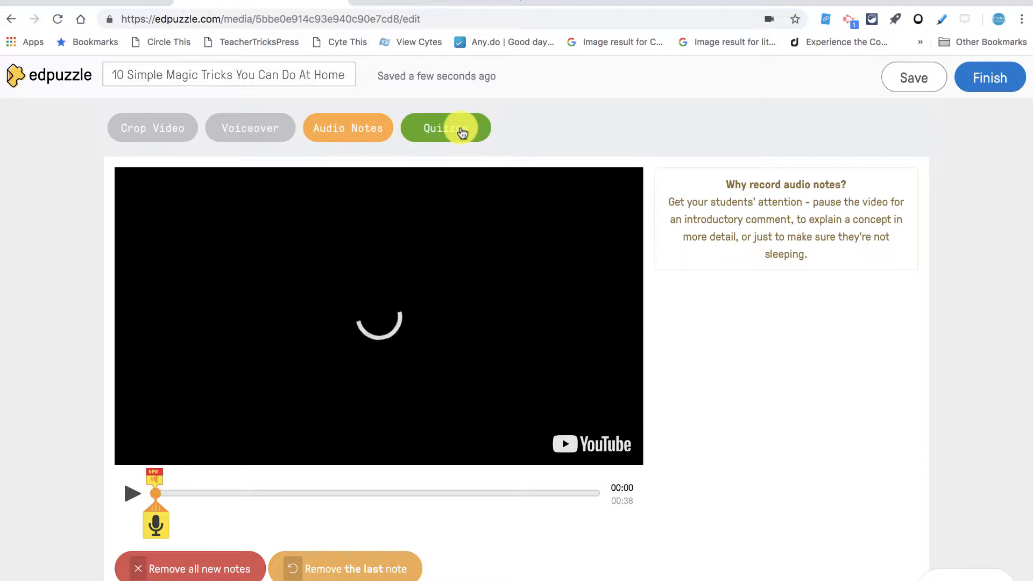
# Add an open-ended question at 00:00 reading 'Answer question 1 below' and save it.
pyautogui.click(446, 128)
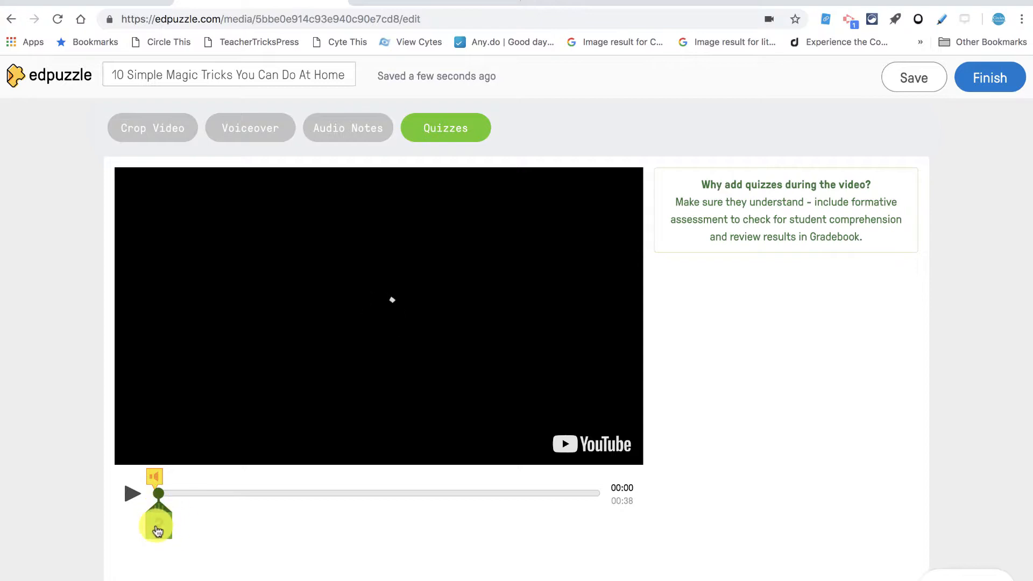
pyautogui.click(158, 520)
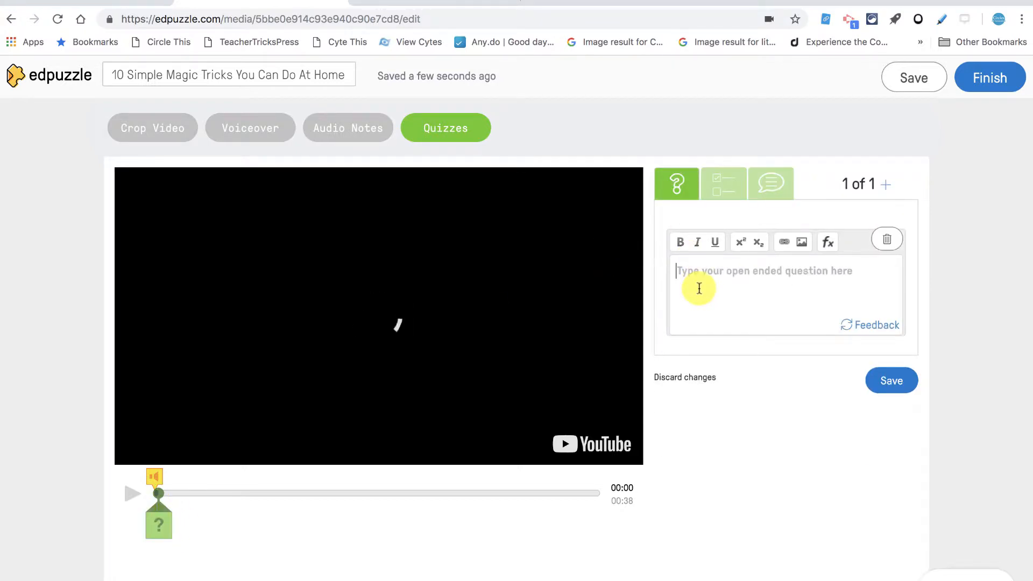
pyautogui.write('Answ')
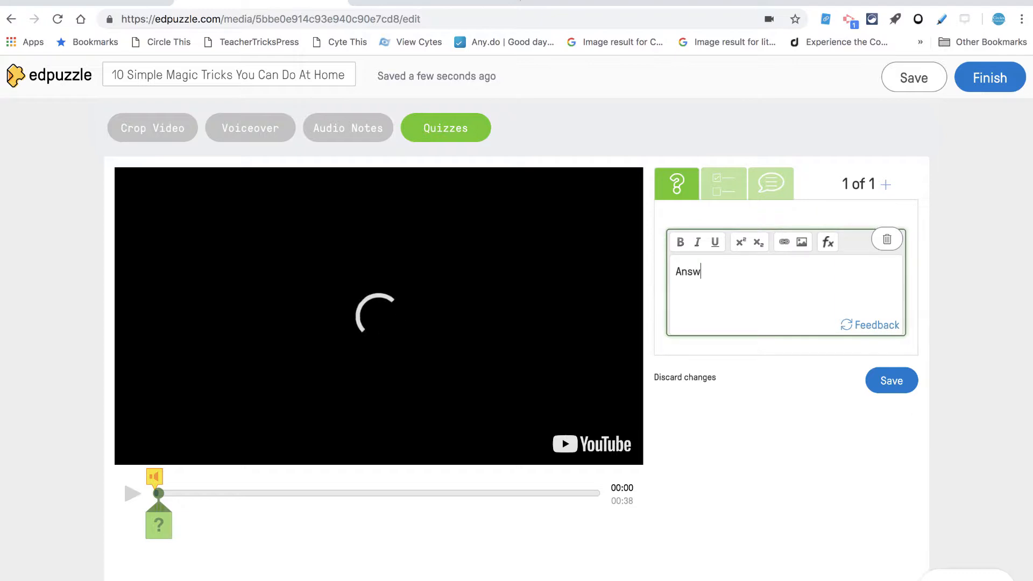
pyautogui.write('er quesi')
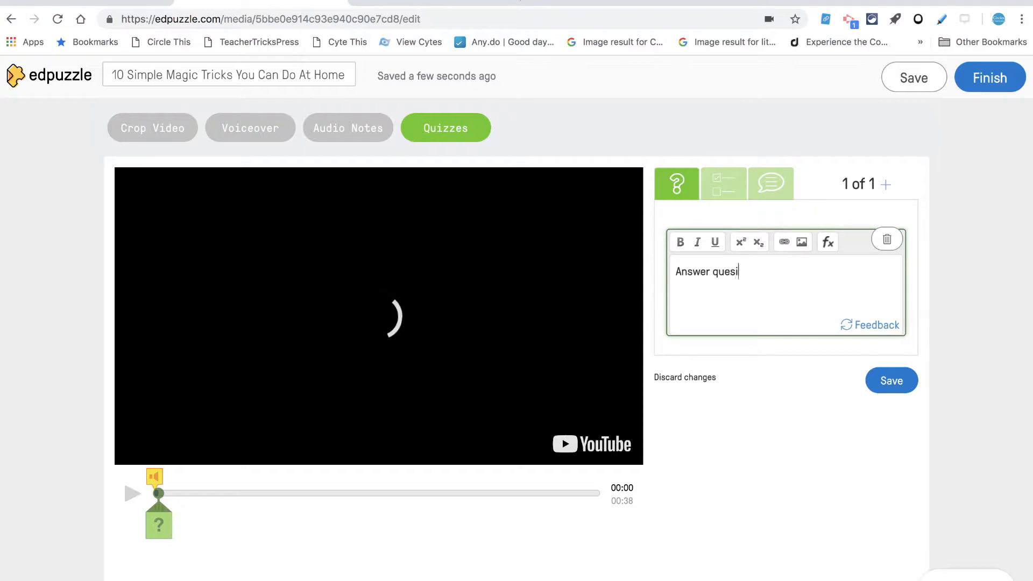
pyautogui.write('tion 1 be')
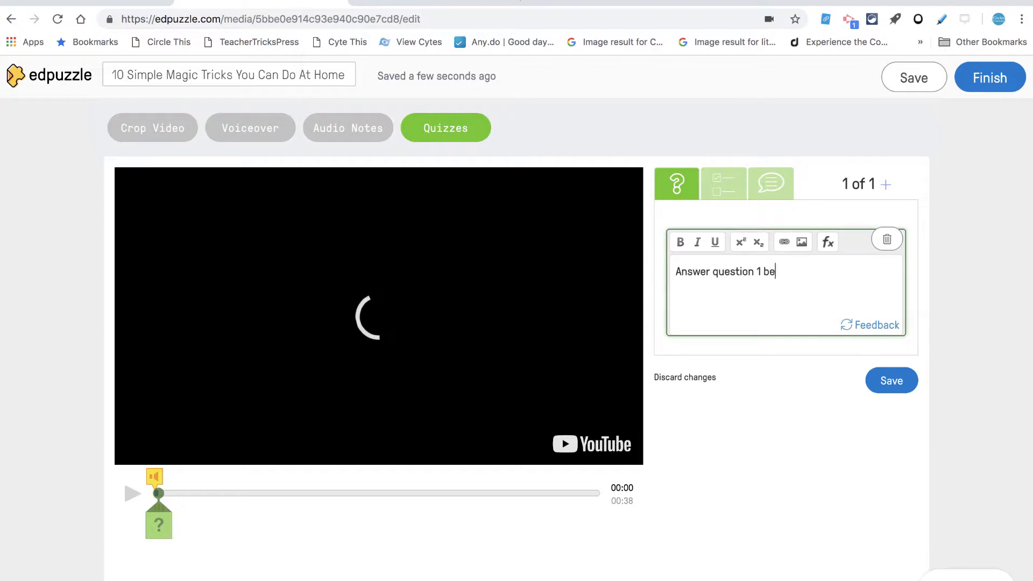
pyautogui.click(891, 379)
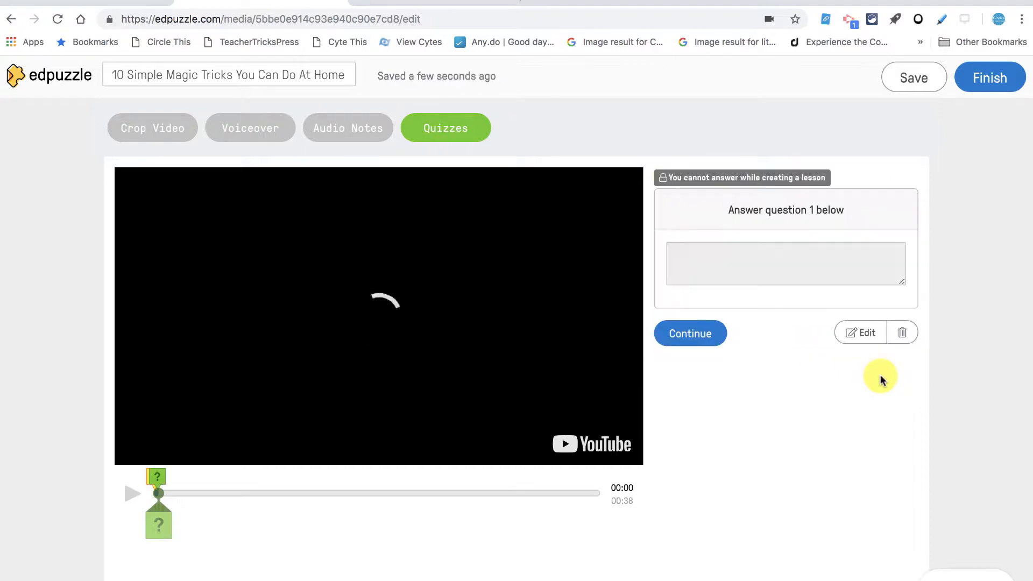
# Play on and add the remaining open-ended questions midway and at 00:38, the last reading 'Answer question 3 below.'.
pyautogui.click(131, 494)
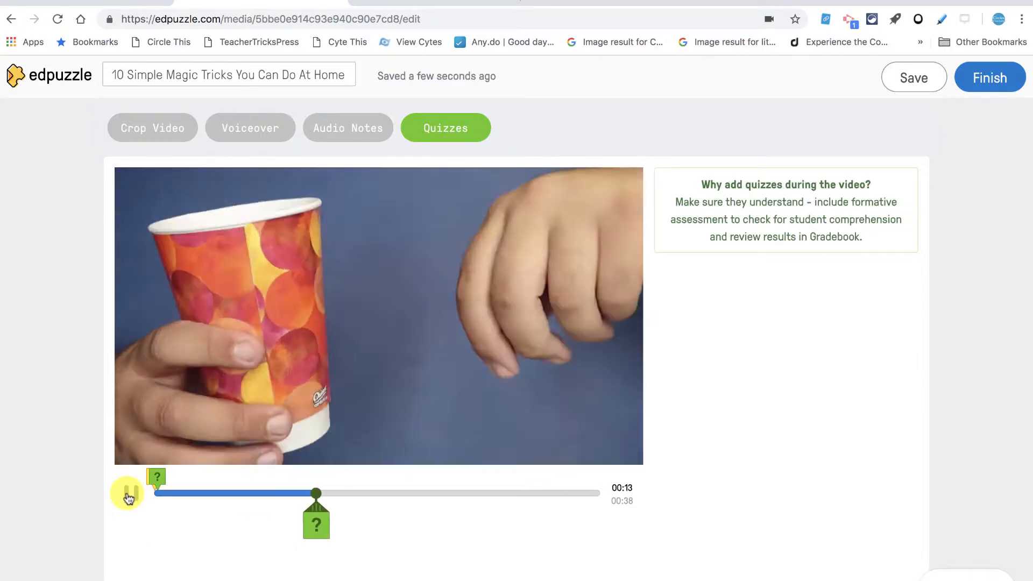
pyautogui.click(315, 519)
pyautogui.write('Answer question 3 below')
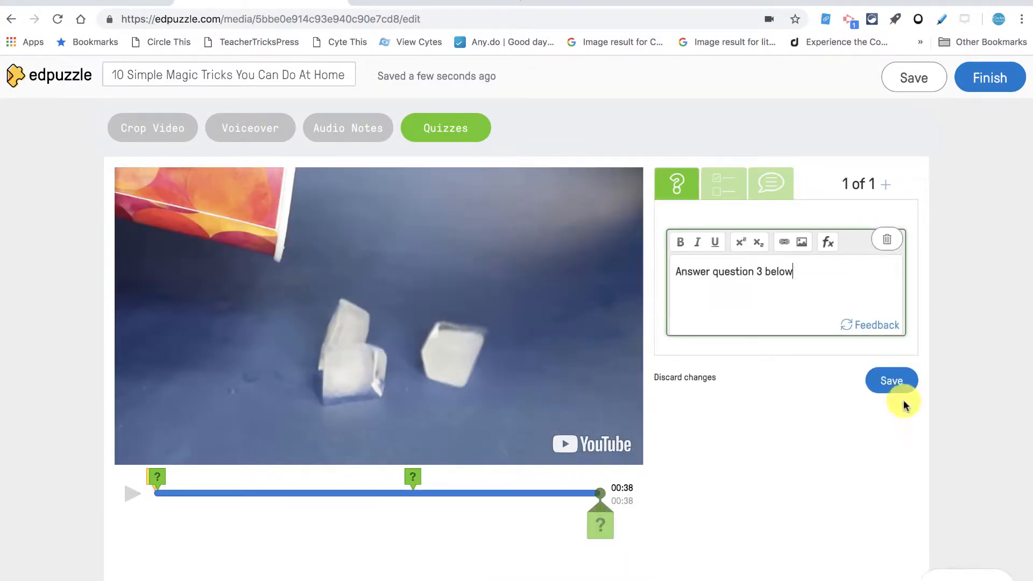
pyautogui.click(891, 379)
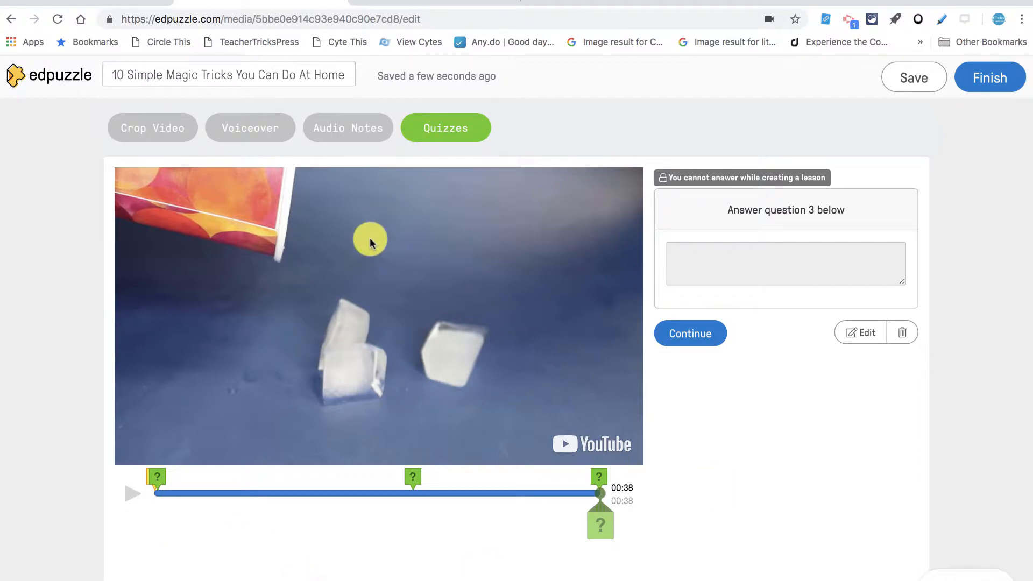
pyautogui.moveTo(148, 488)
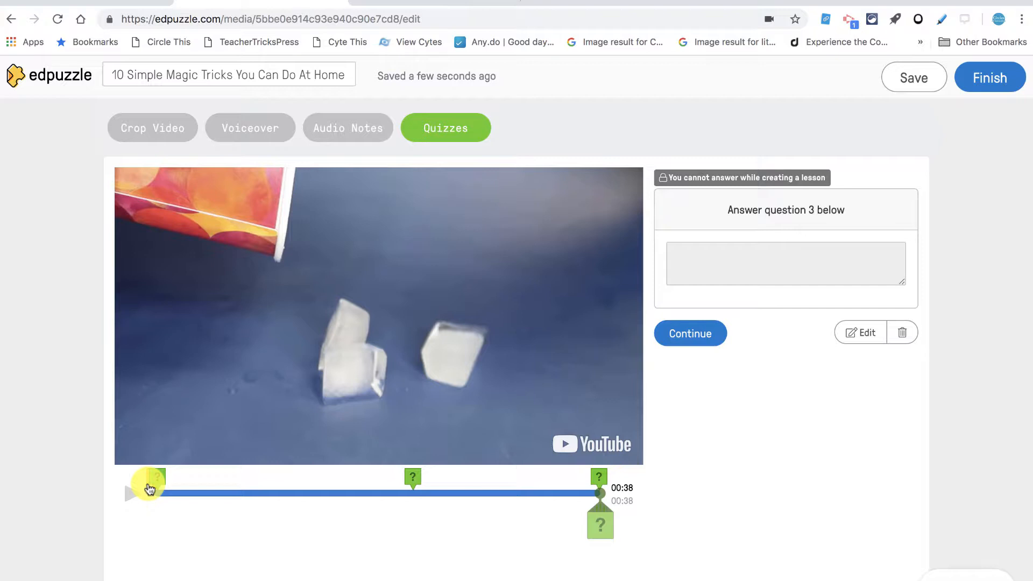
pyautogui.moveTo(690, 406)
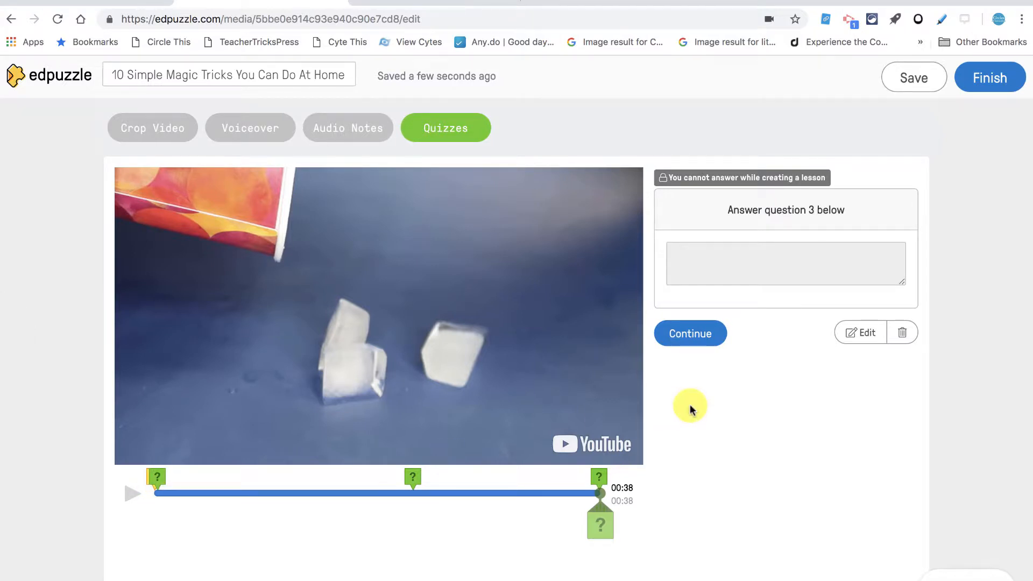
pyautogui.moveTo(990, 77)
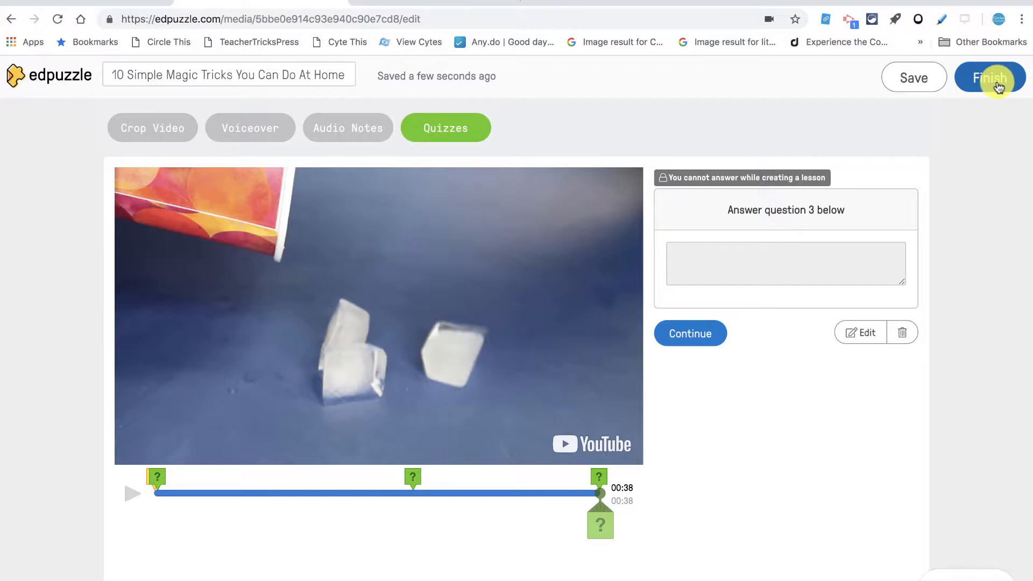
# Finish editing and assign the video to Circles of Innovation with Prevent Skipping on.
pyautogui.click(989, 78)
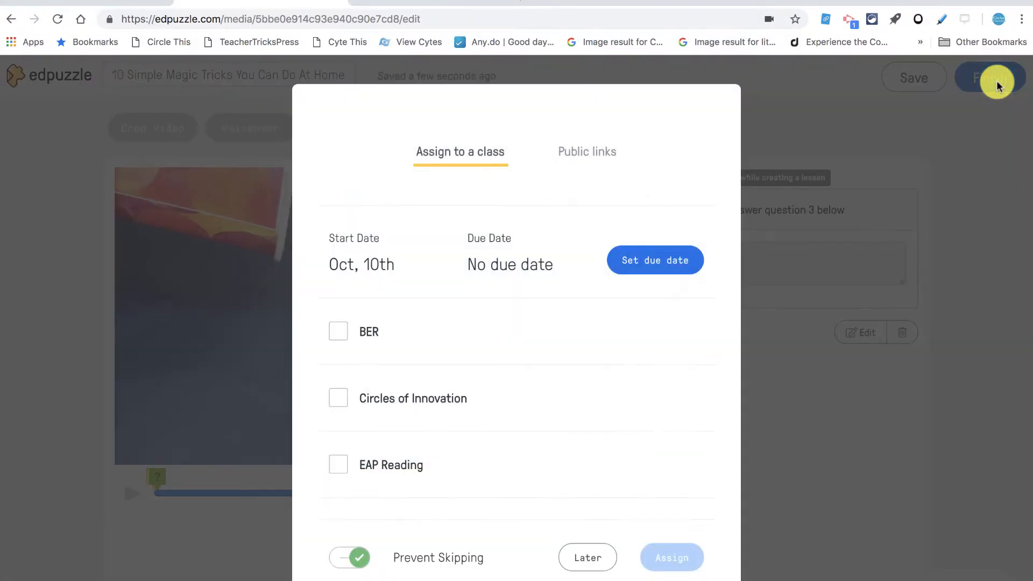
pyautogui.moveTo(457, 181)
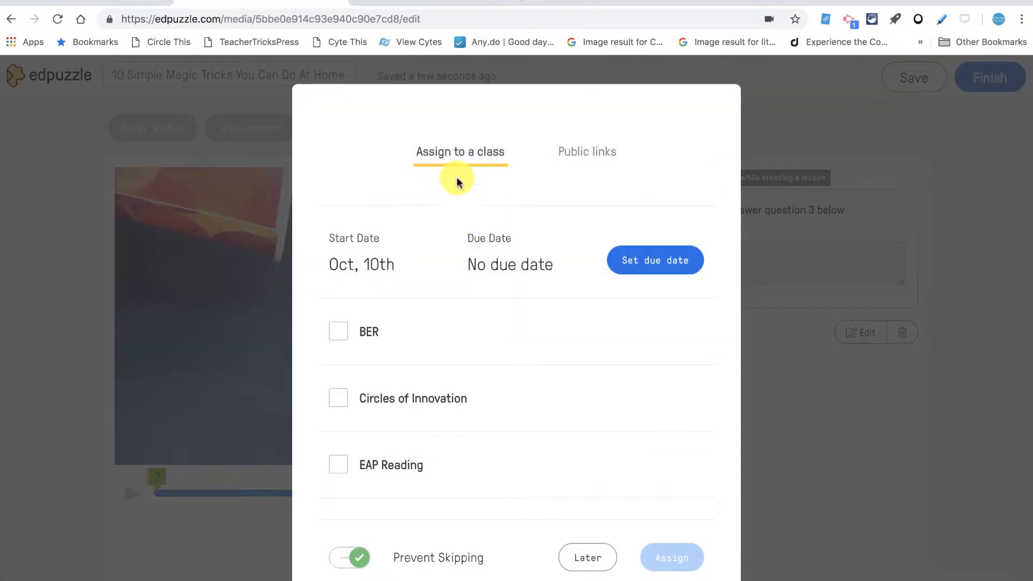
pyautogui.moveTo(488, 191)
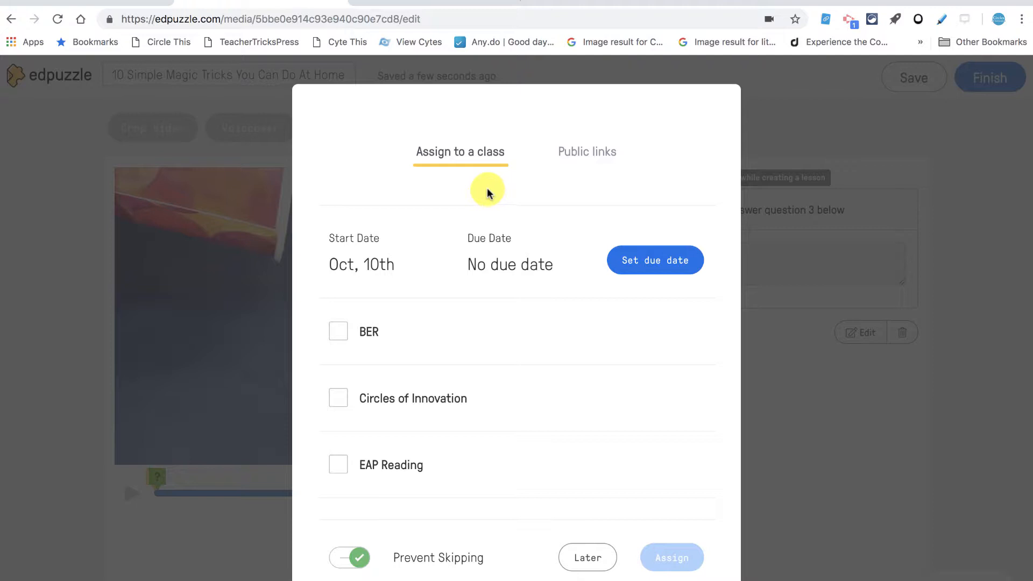
pyautogui.scroll(-3)
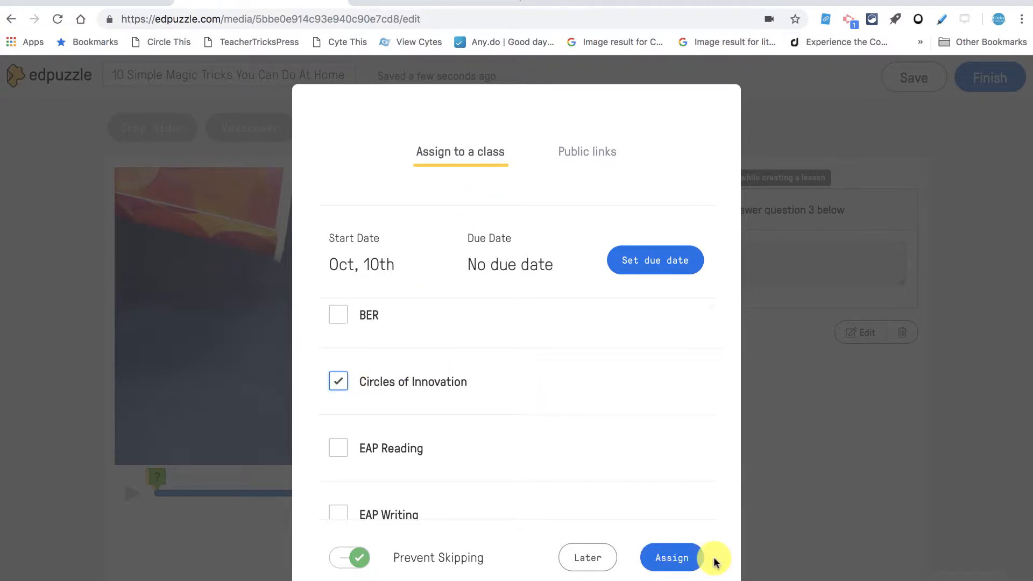
pyautogui.click(670, 557)
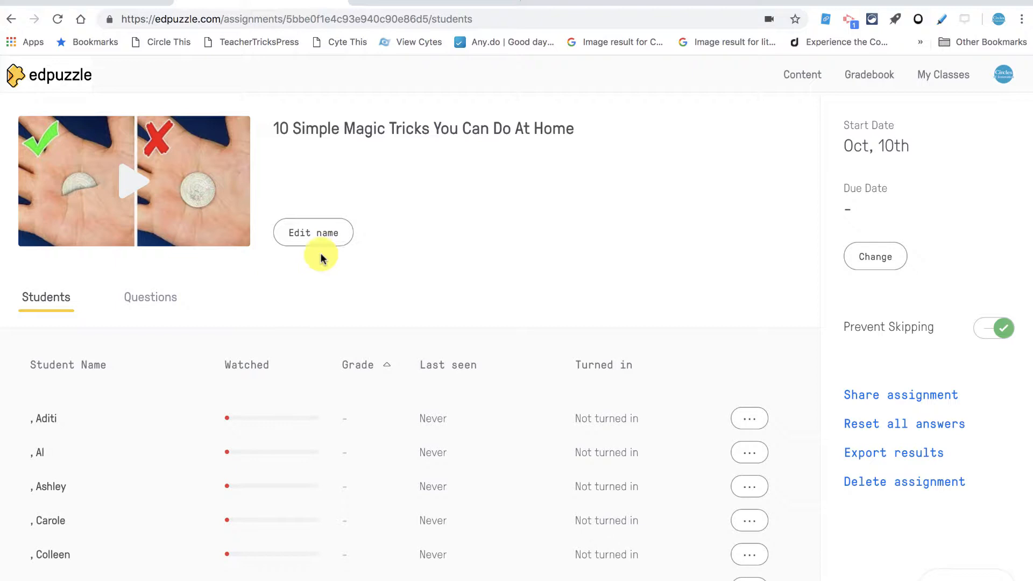
pyautogui.moveTo(869, 355)
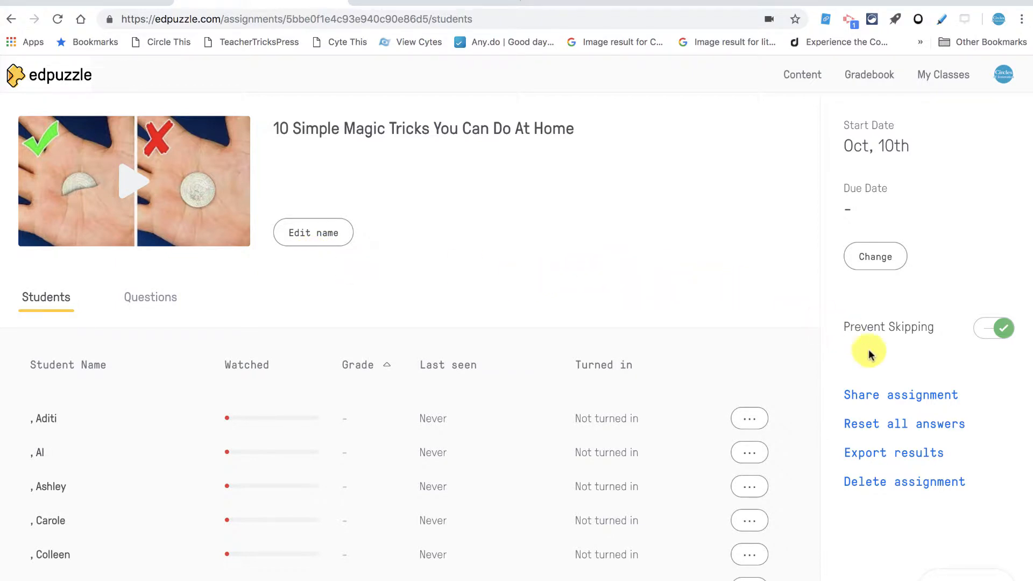
# Return to the Canvas course home and start a new, unnamed quiz.
pyautogui.click(902, 395)
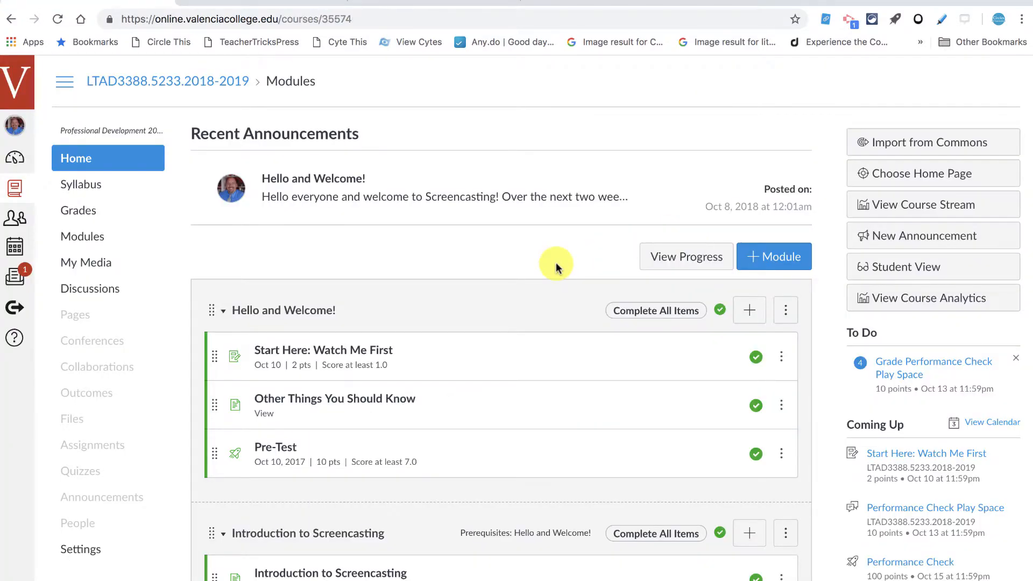
pyautogui.moveTo(405, 264)
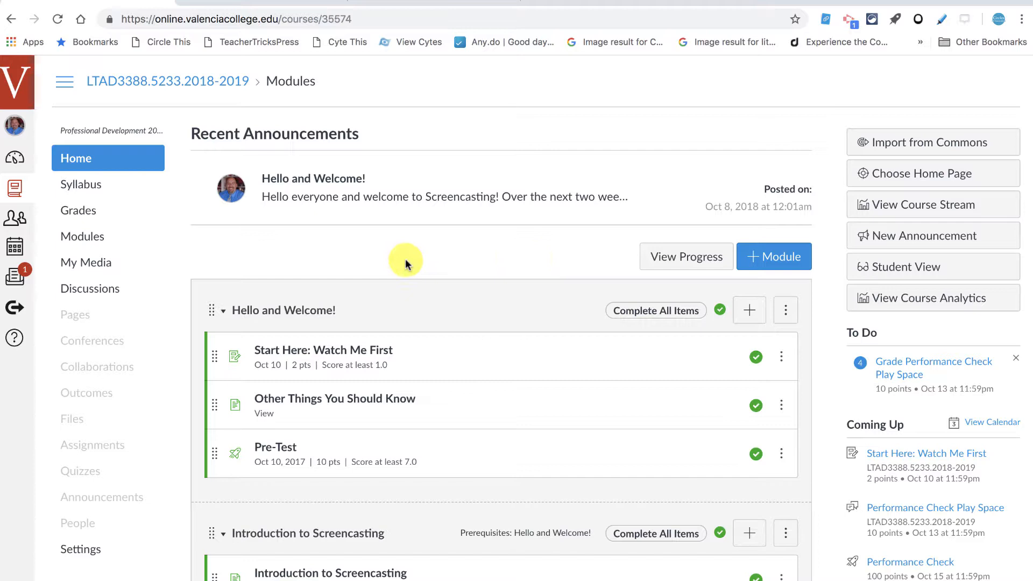
pyautogui.click(81, 470)
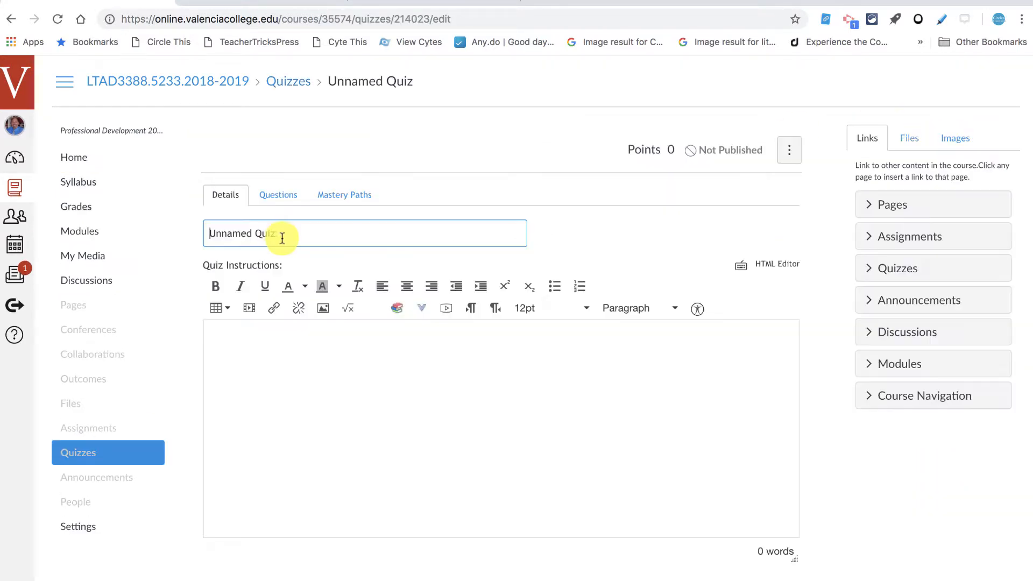
# Title the quiz 'The Magic of Edpuzzle' and write instructions to play the video and answer the questions.
pyautogui.write('The')
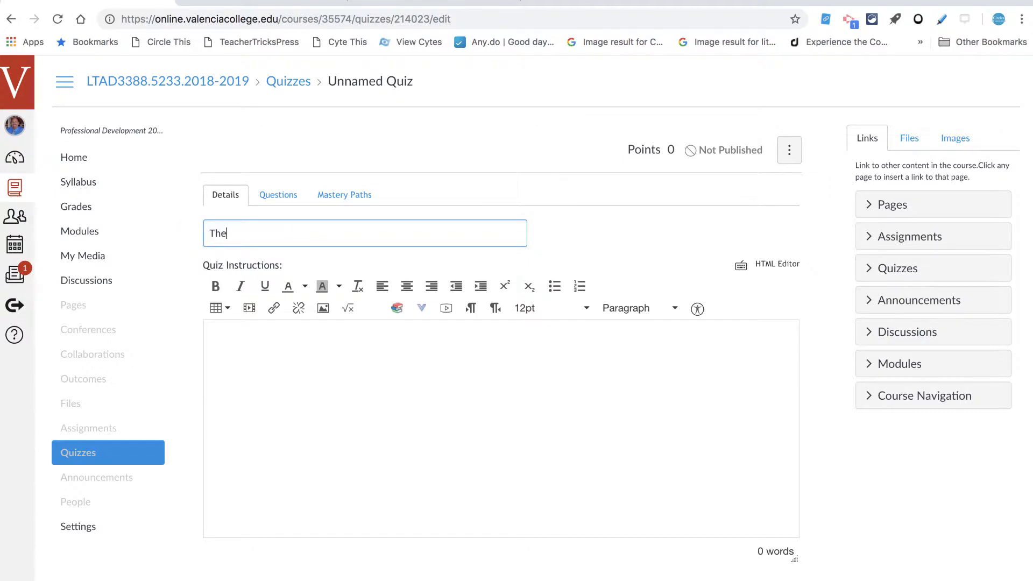
pyautogui.write('Magic')
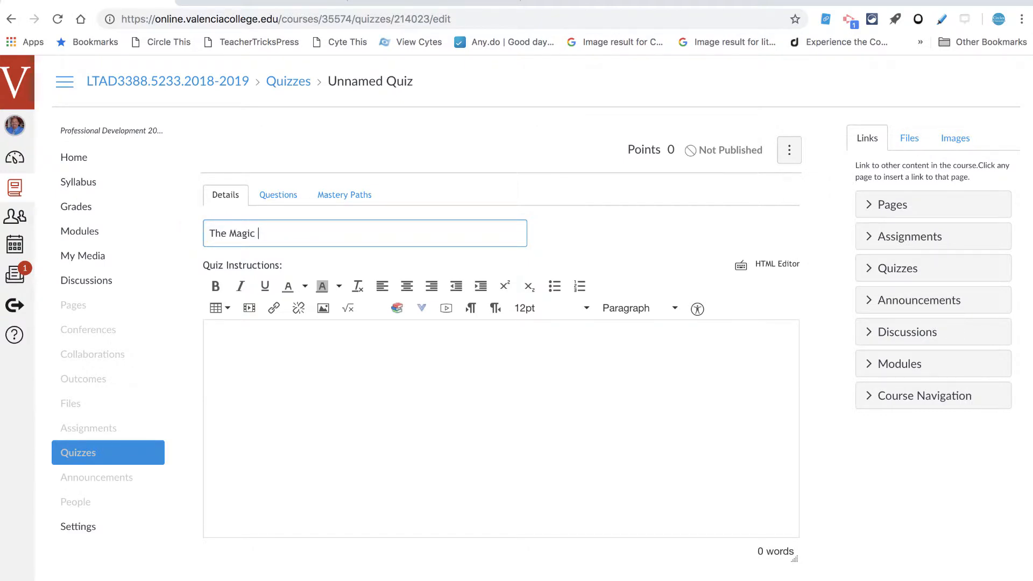
pyautogui.write('of')
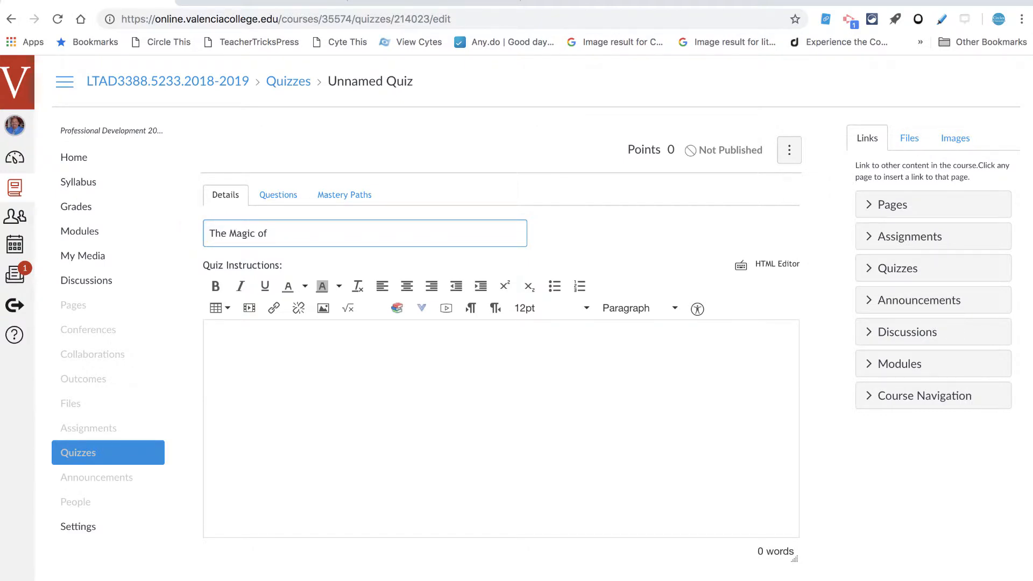
pyautogui.write('Edpu')
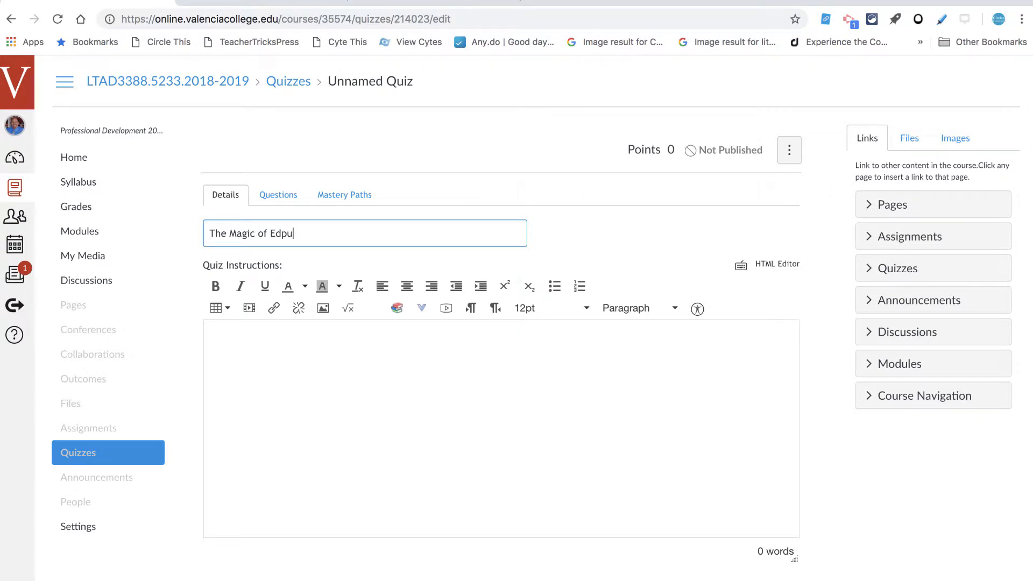
pyautogui.write('zzle')
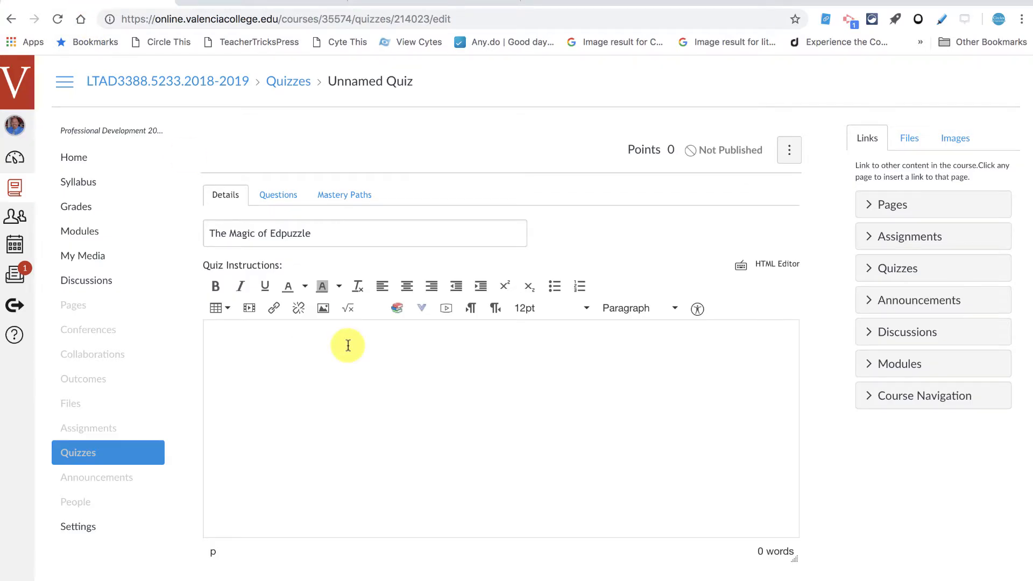
pyautogui.moveTo(297, 374)
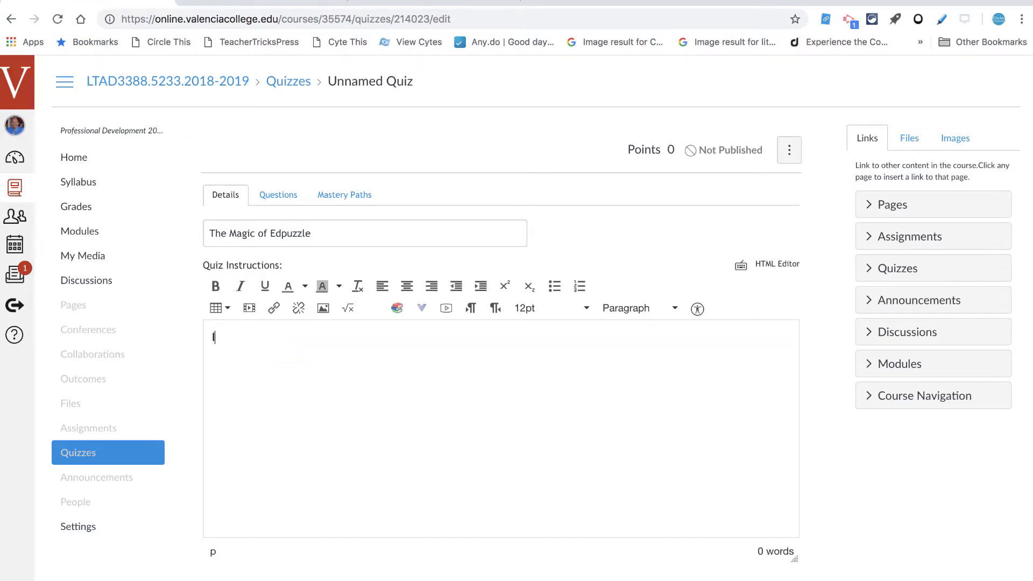
pyautogui.write('Instructions: Play the video below and answer each of the questions as they are asked.')
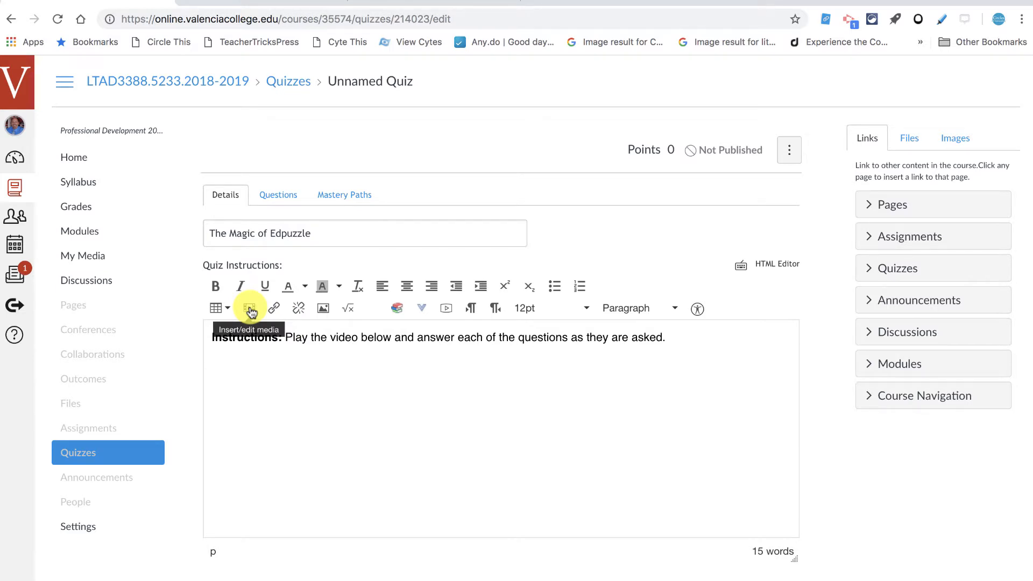
# Embed the Edpuzzle video under the instructions via its iframe code (470×402).
pyautogui.click(249, 308)
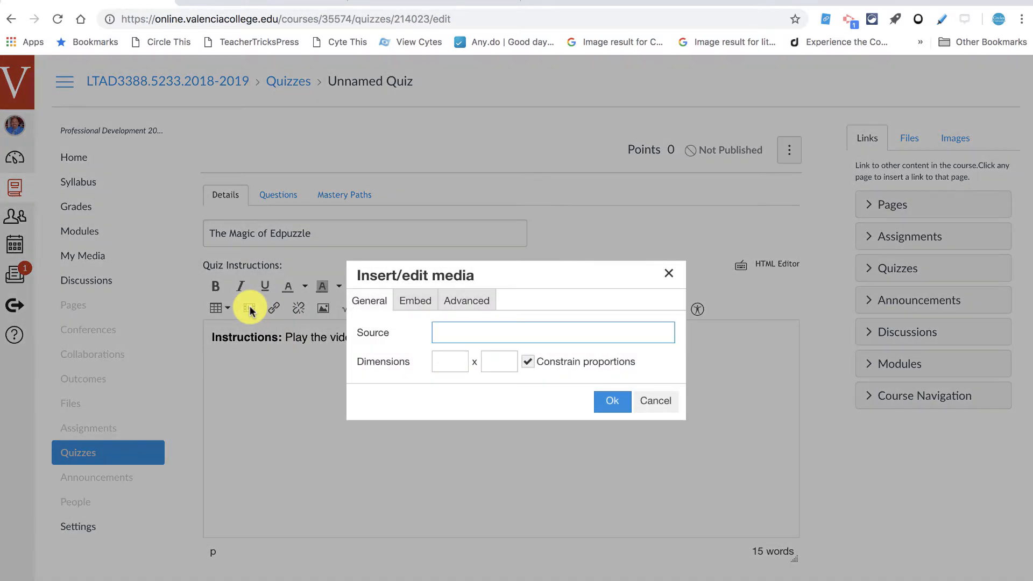
pyautogui.click(414, 300)
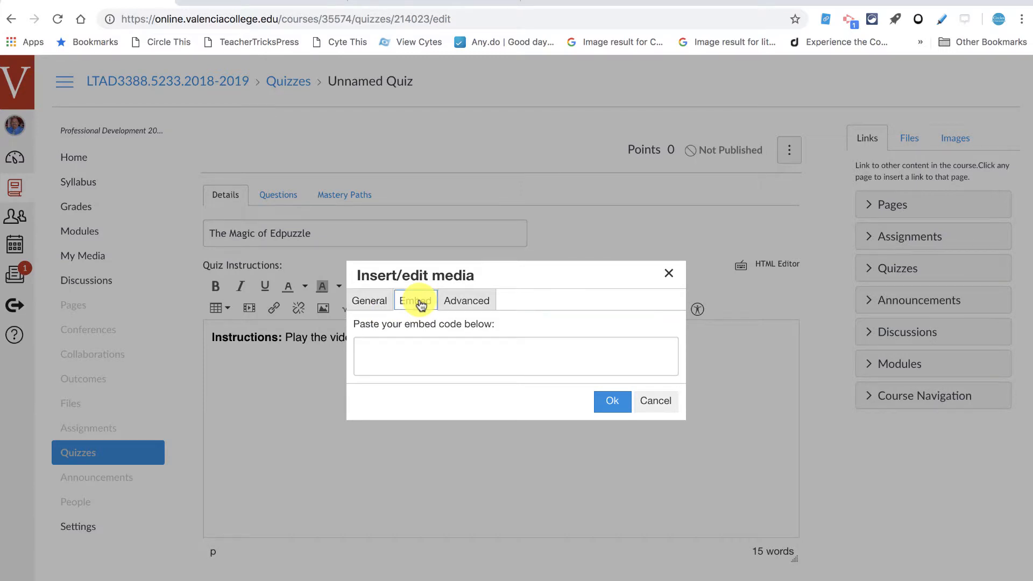
pyautogui.click(516, 357)
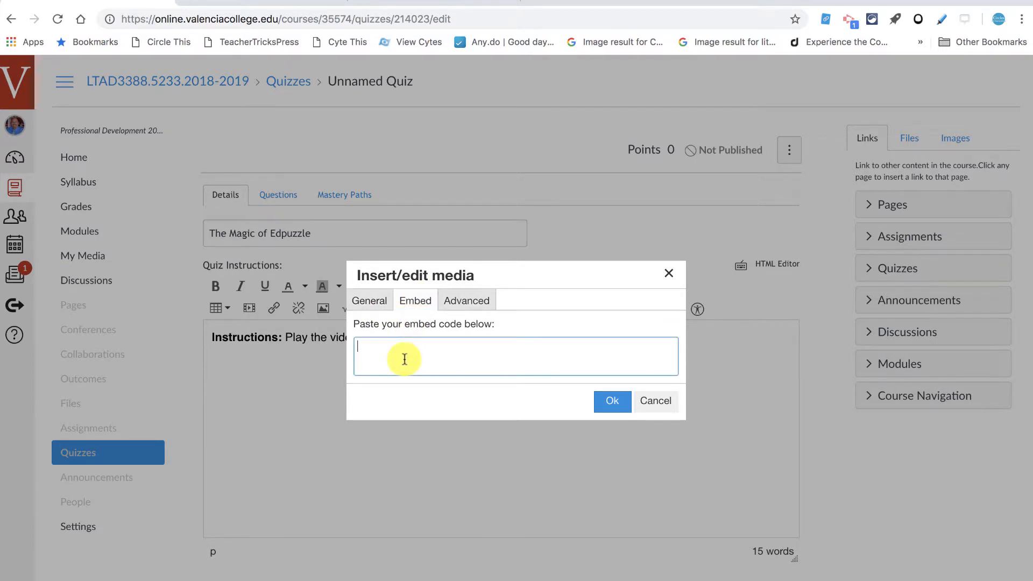
pyautogui.write('<iframe width="470" height="402" src="https://edpuzzle.com/embed/media/5bbe0e914c93e940c90e7cd8" frameborder="0" allowfullscreen></iframe>')
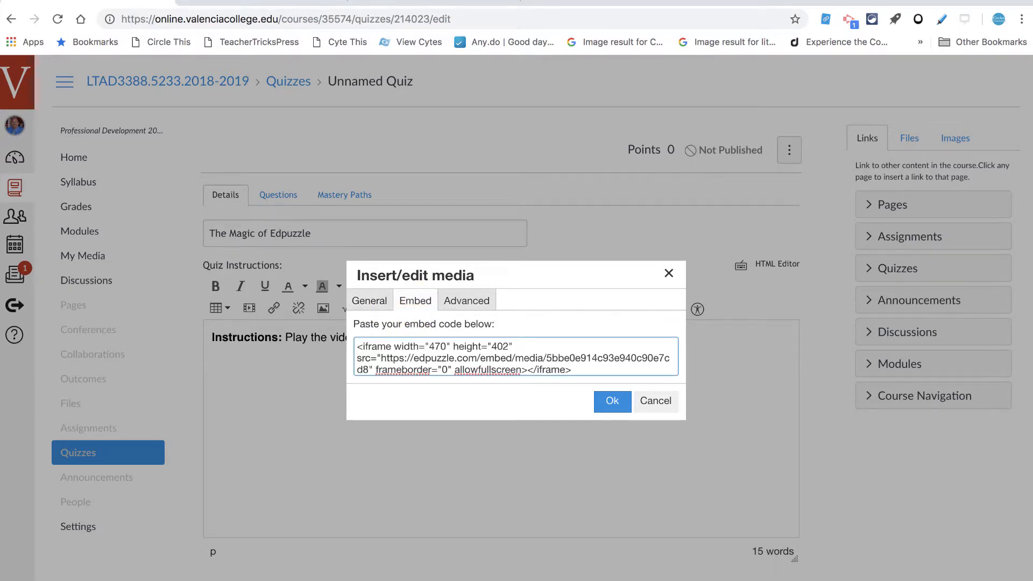
pyautogui.click(611, 402)
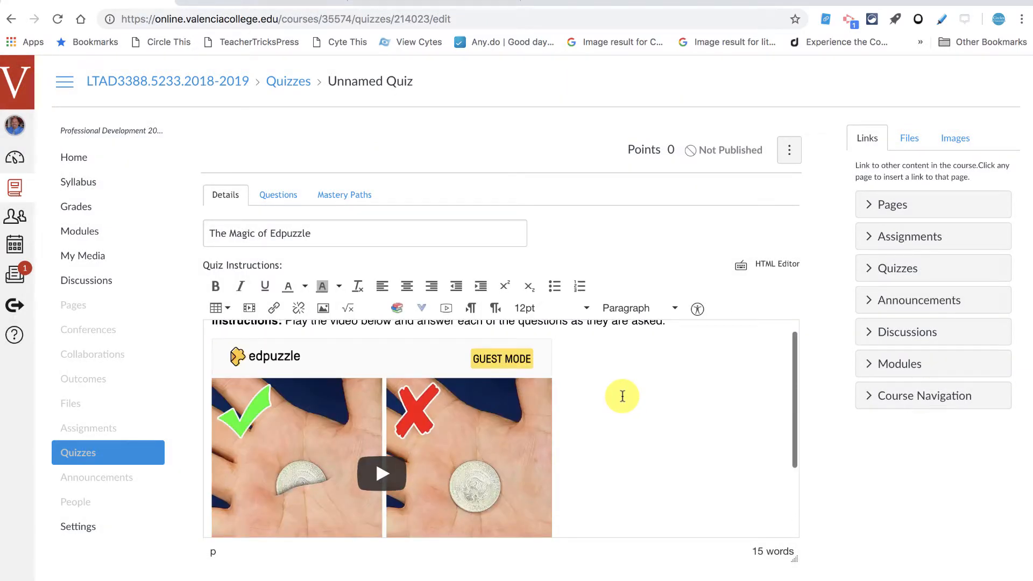
pyautogui.scroll(-3)
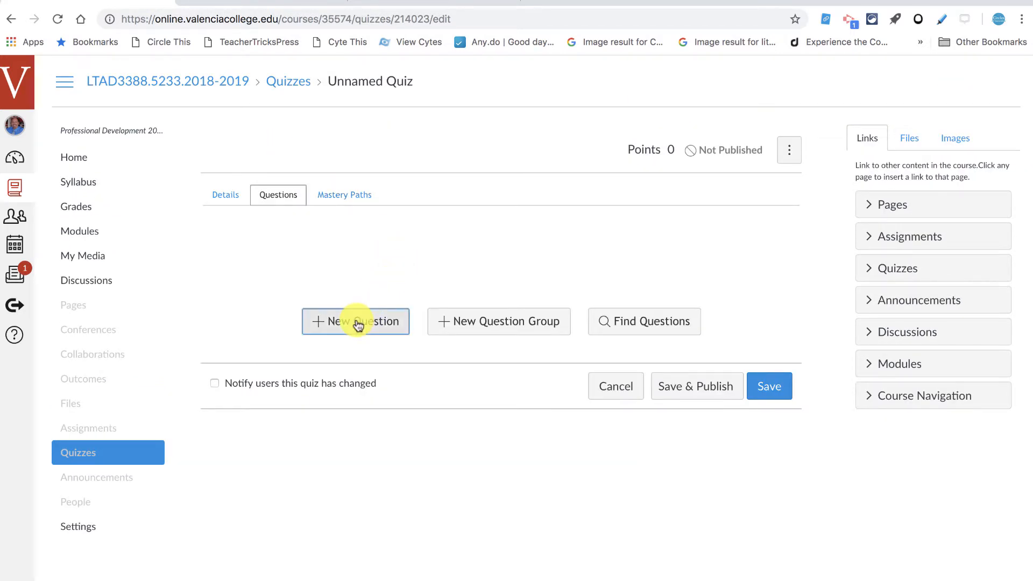
# Add the quiz questions with a 'Yes' answer choice and save the quiz as an unpublished draft.
pyautogui.click(356, 321)
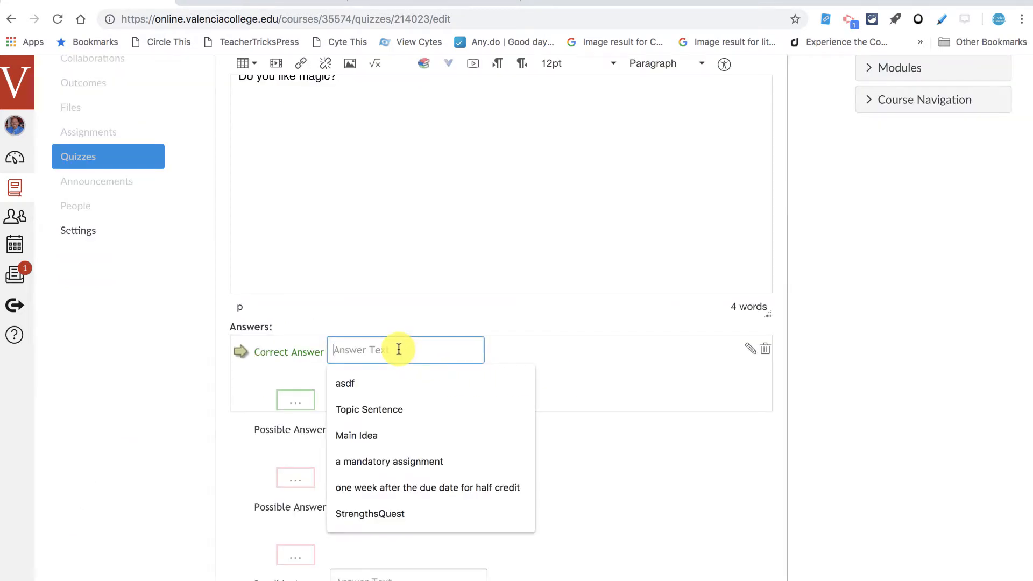
pyautogui.write('Yes, he is magic!')
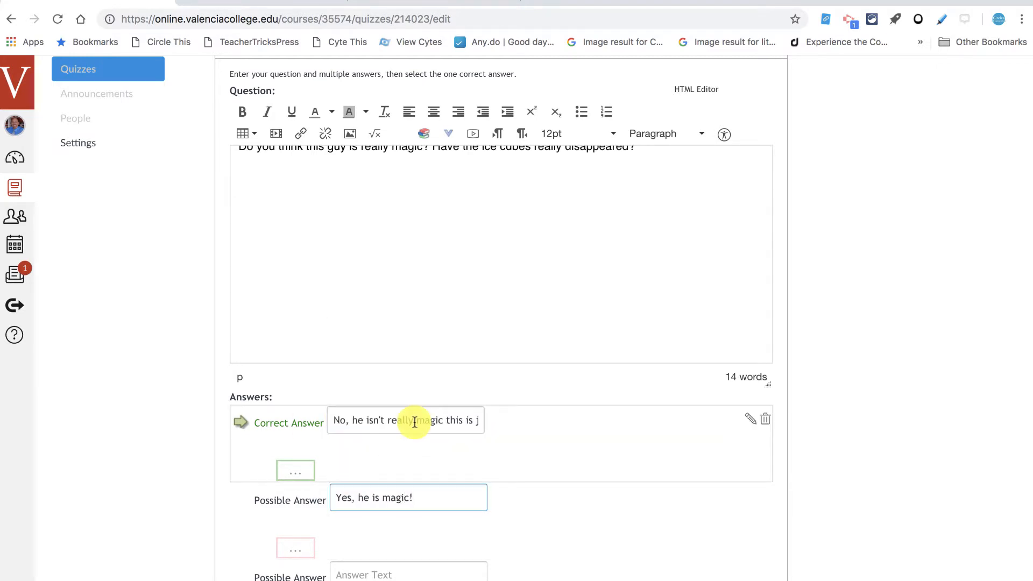
pyautogui.click(767, 572)
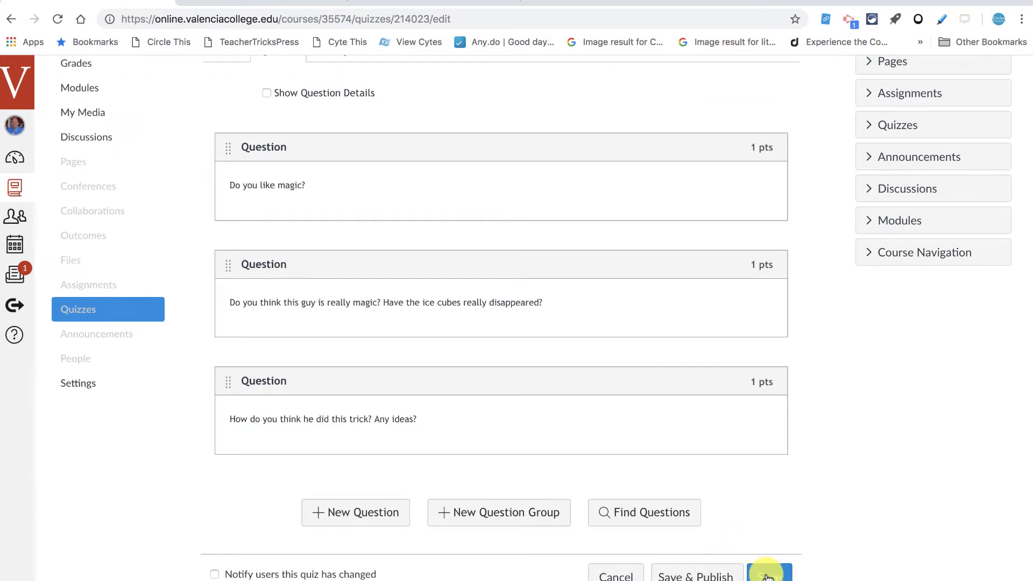
pyautogui.click(767, 574)
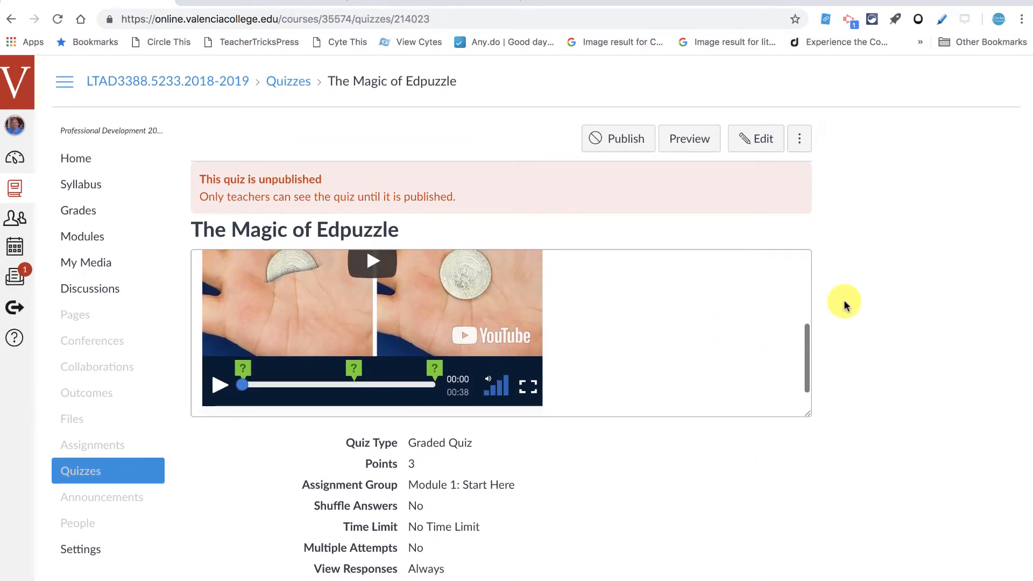
# Preview the quiz as a student and play the embedded video until it pauses at question 1.
pyautogui.click(689, 139)
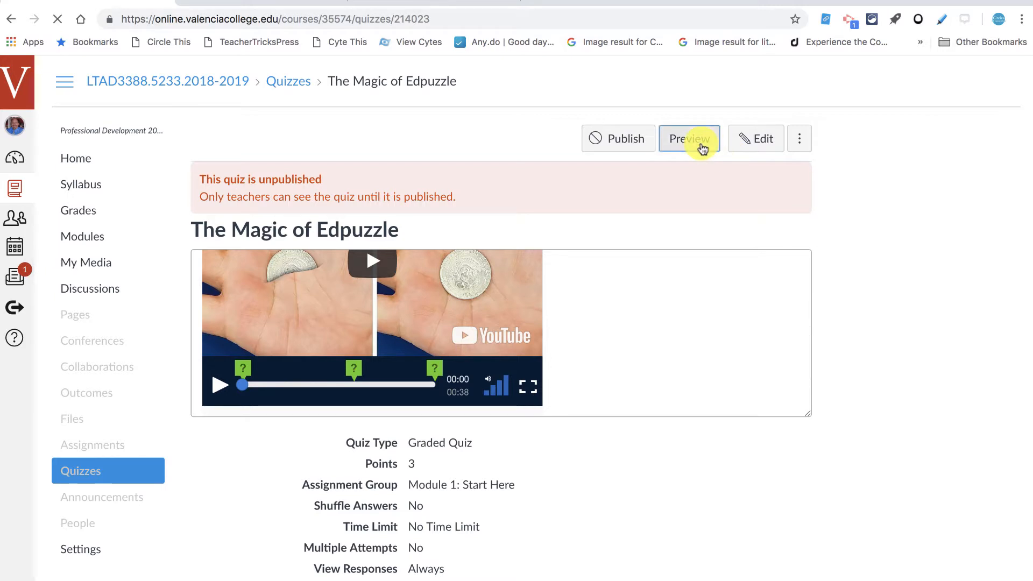
pyautogui.click(689, 139)
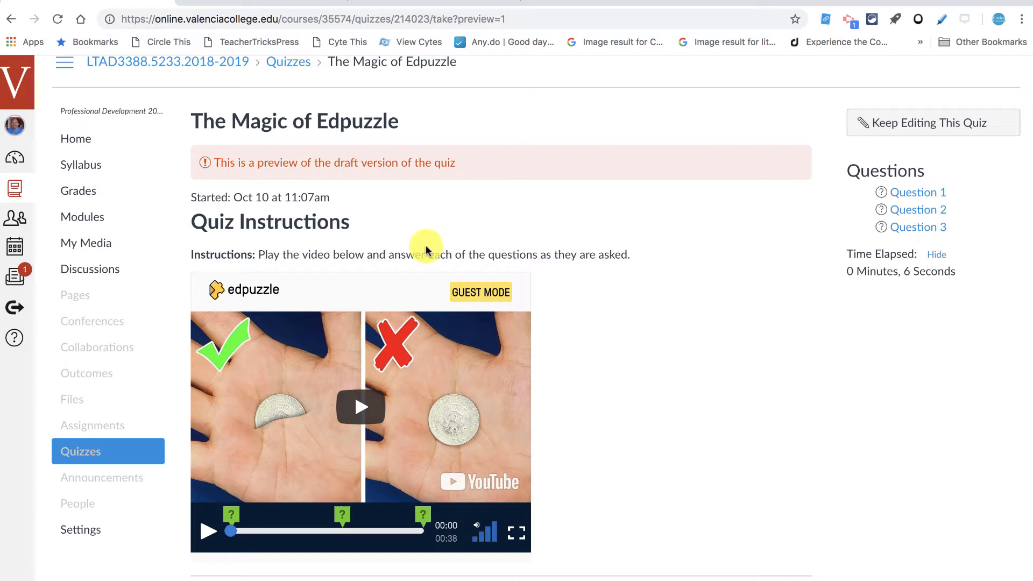
pyautogui.moveTo(435, 402)
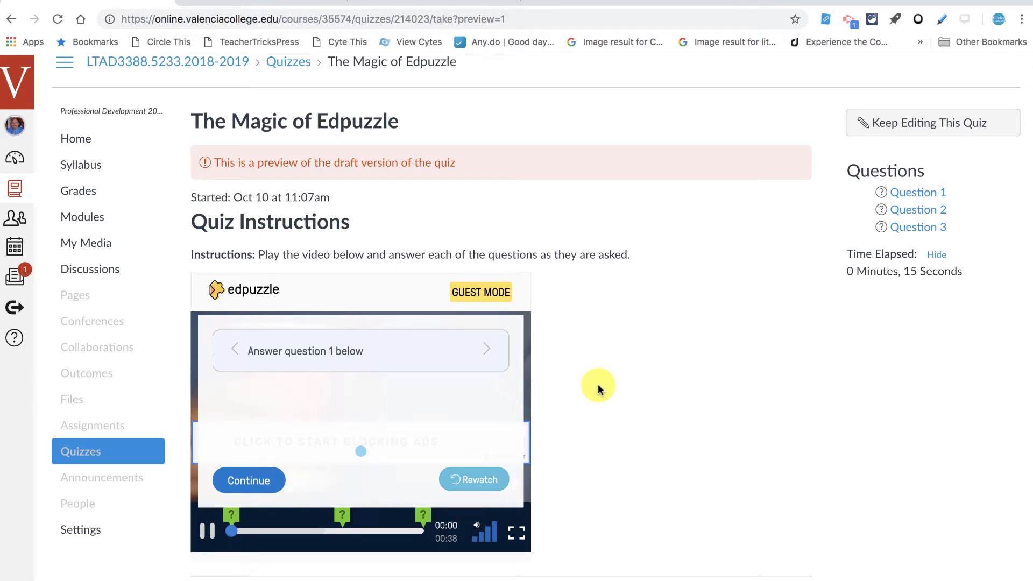
pyautogui.scroll(-3)
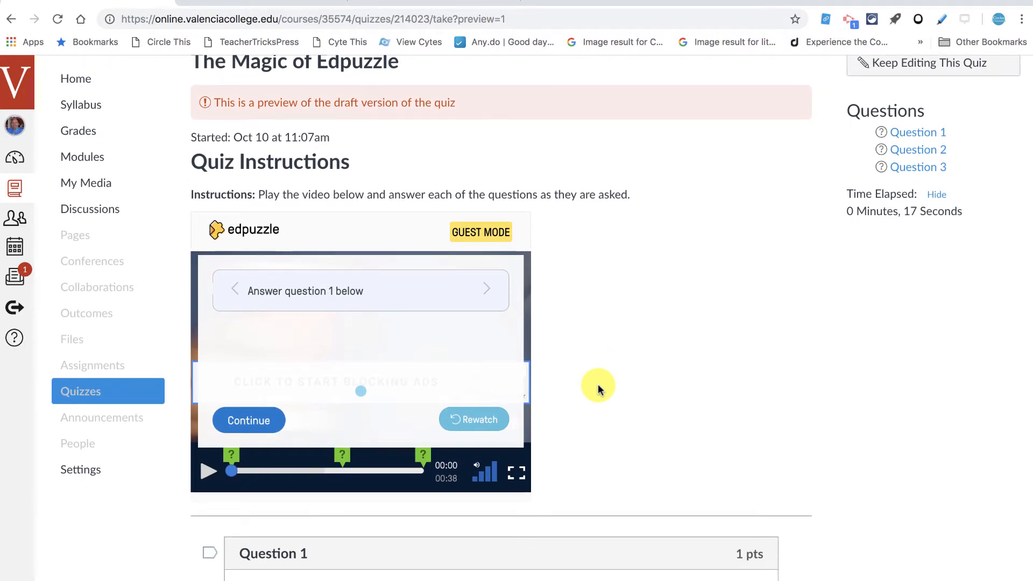
pyautogui.scroll(-3)
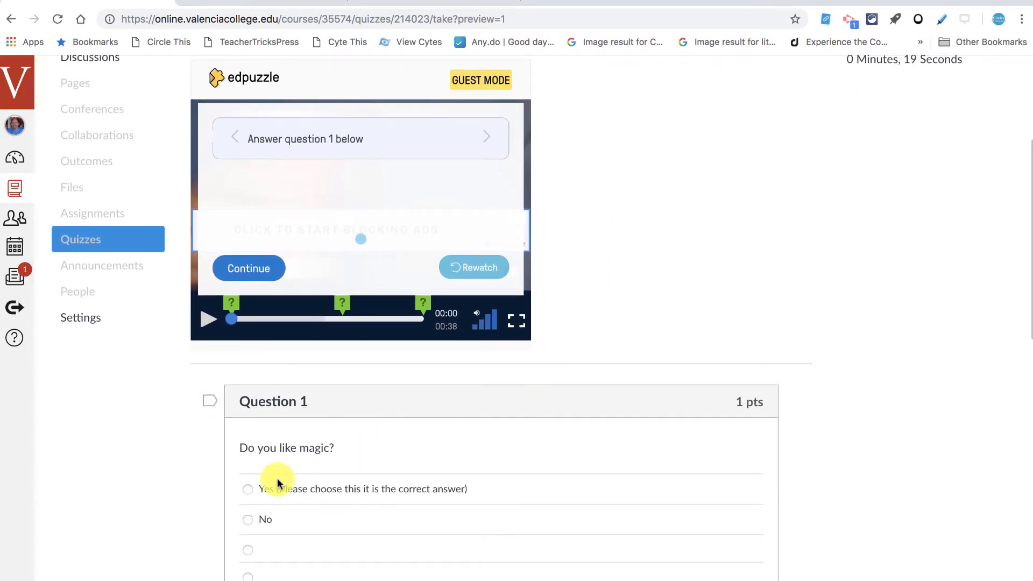
# Answer Yes to question 1 and continue the video to its question 2 prompt.
pyautogui.click(248, 489)
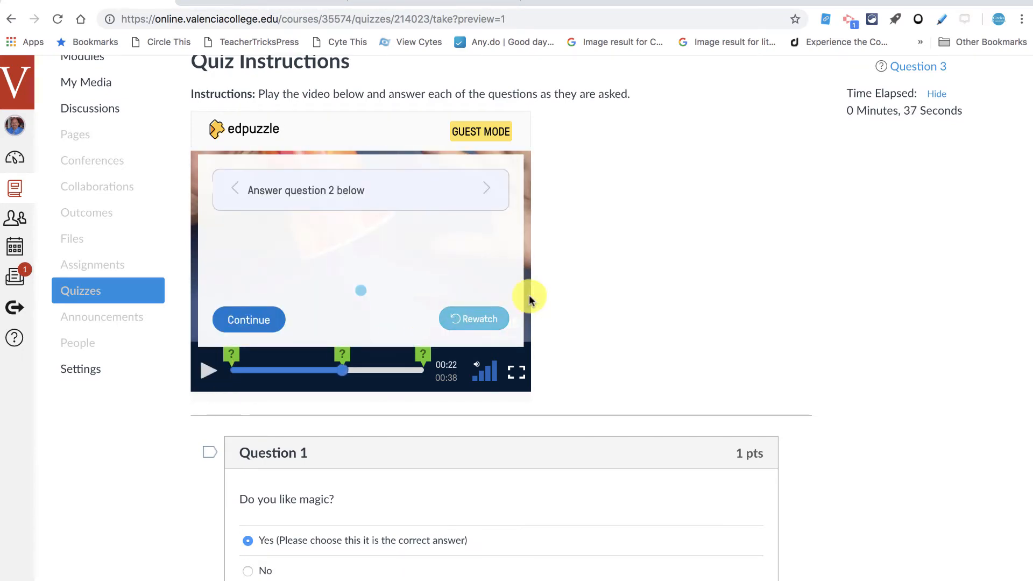
pyautogui.scroll(3)
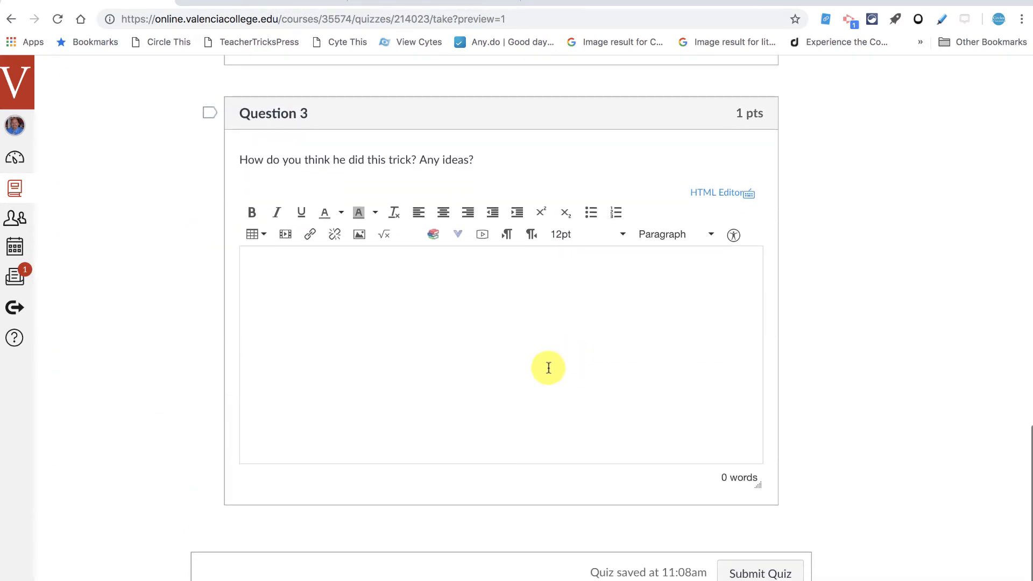
pyautogui.moveTo(556, 369)
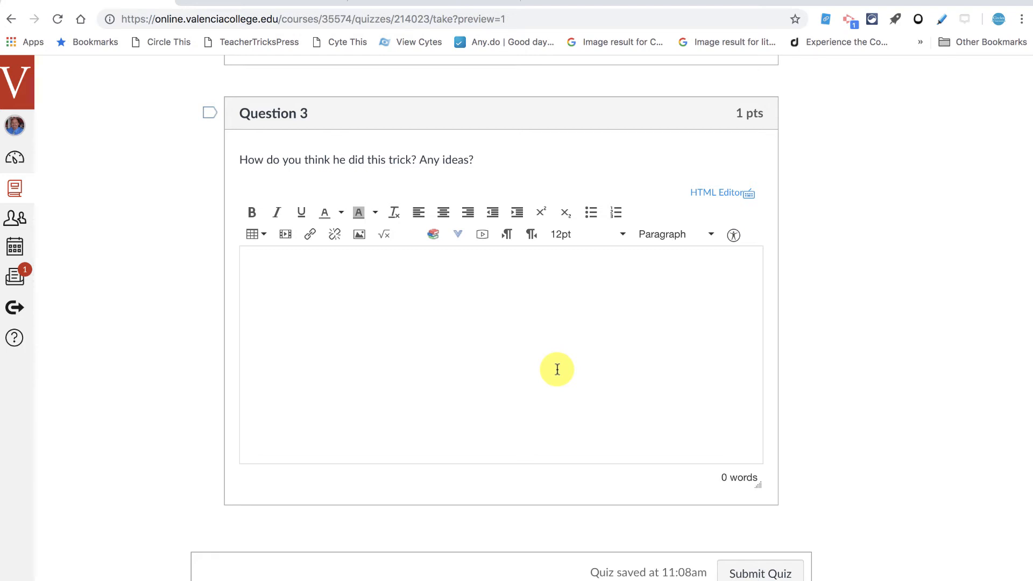
pyautogui.scroll(3)
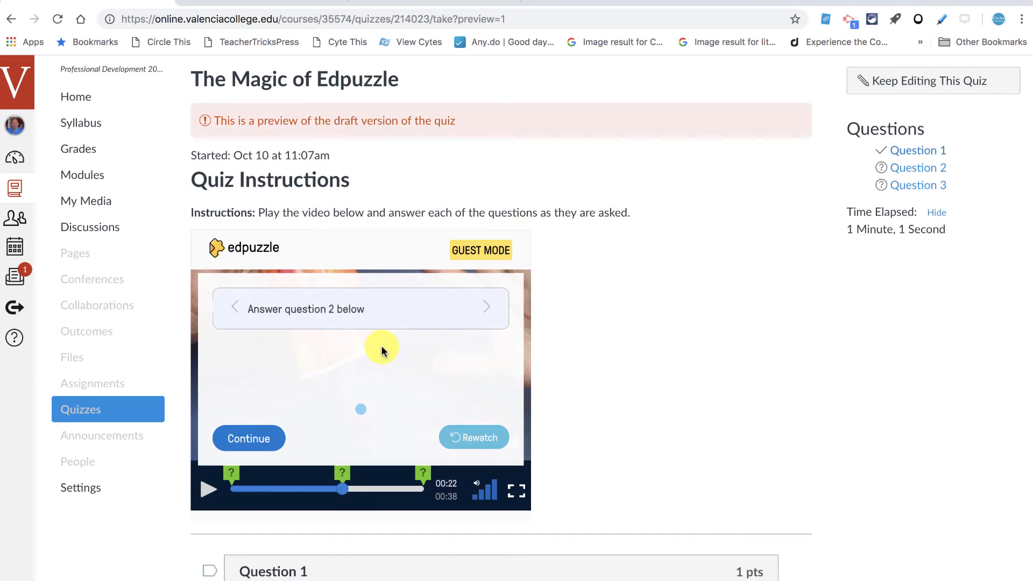
pyautogui.scroll(-3)
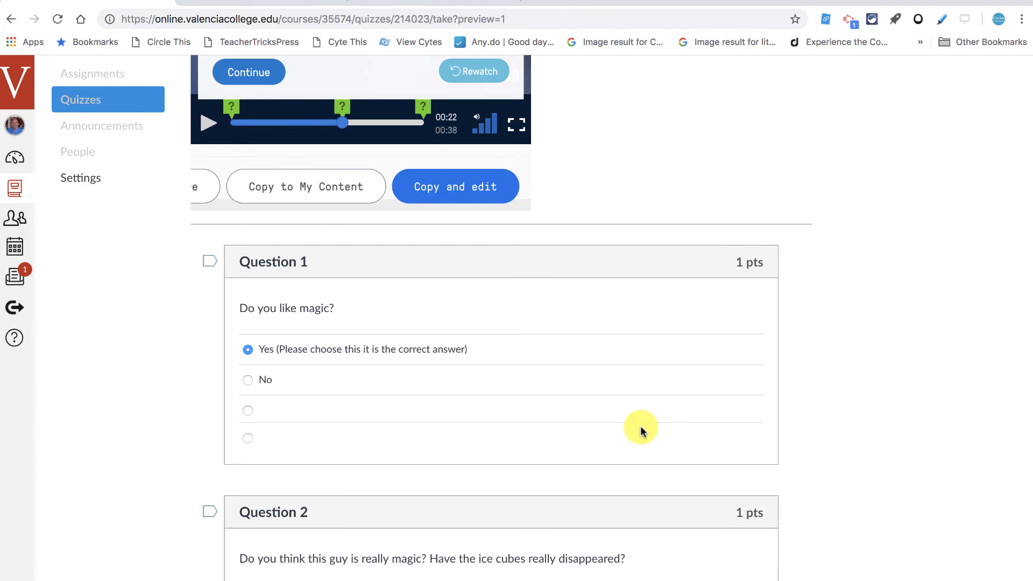
pyautogui.moveTo(691, 242)
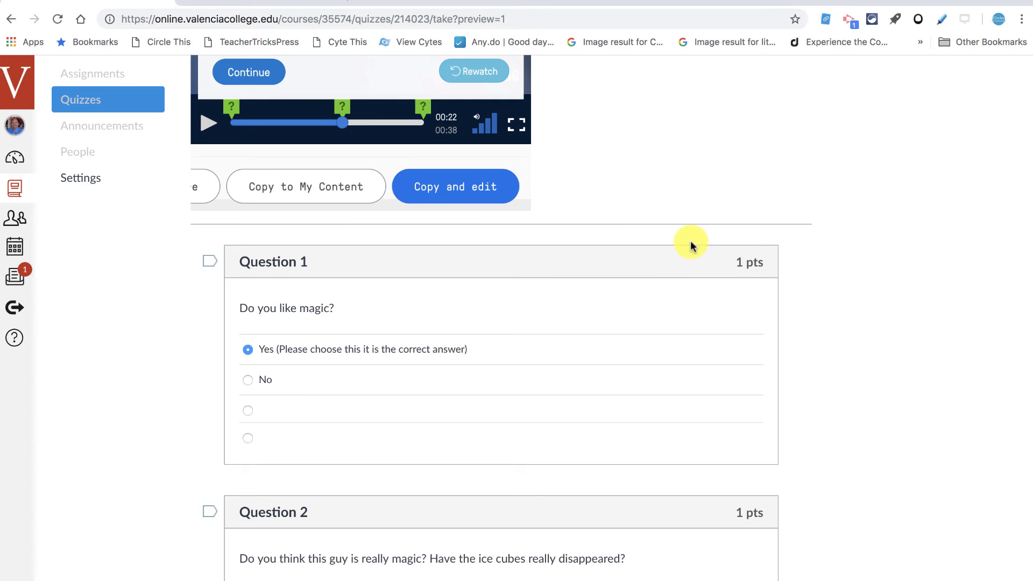
pyautogui.moveTo(803, 114)
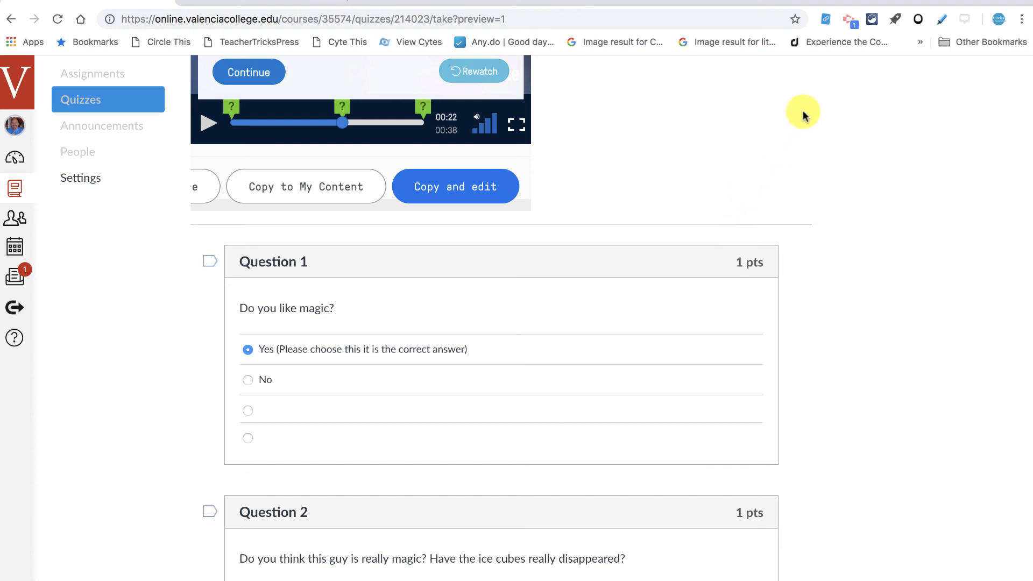
pyautogui.click(850, 19)
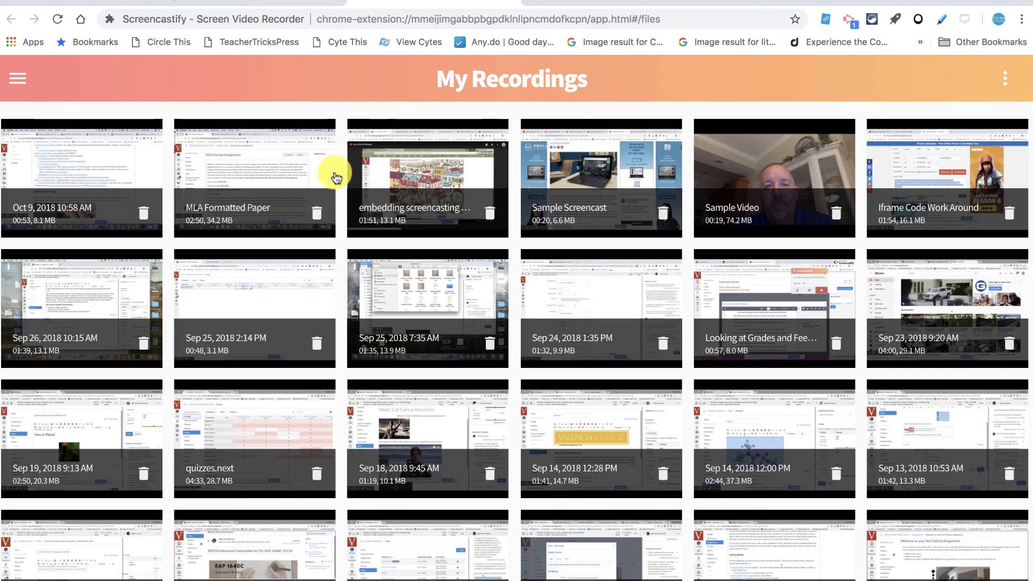
pyautogui.click(254, 177)
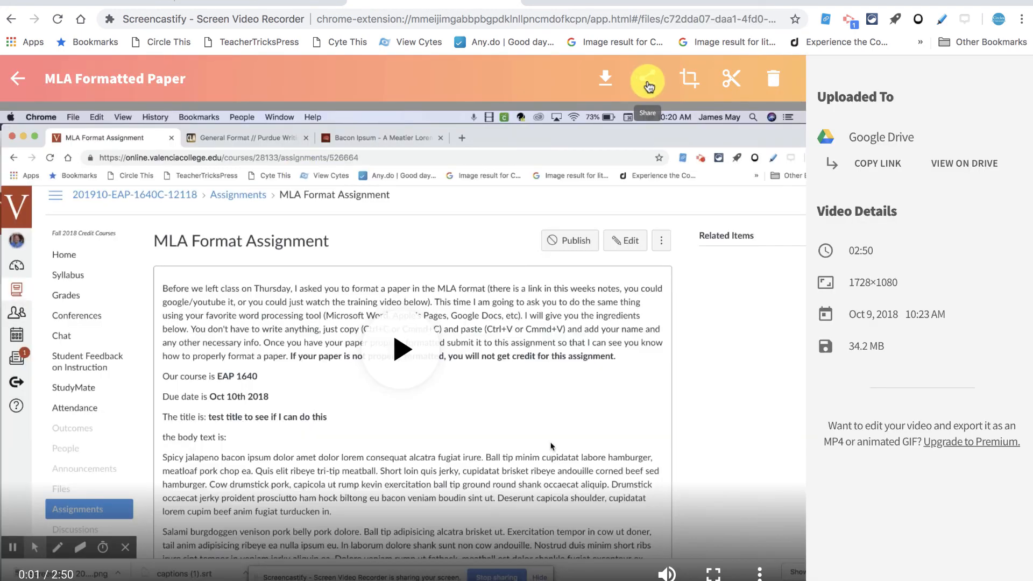
pyautogui.click(648, 79)
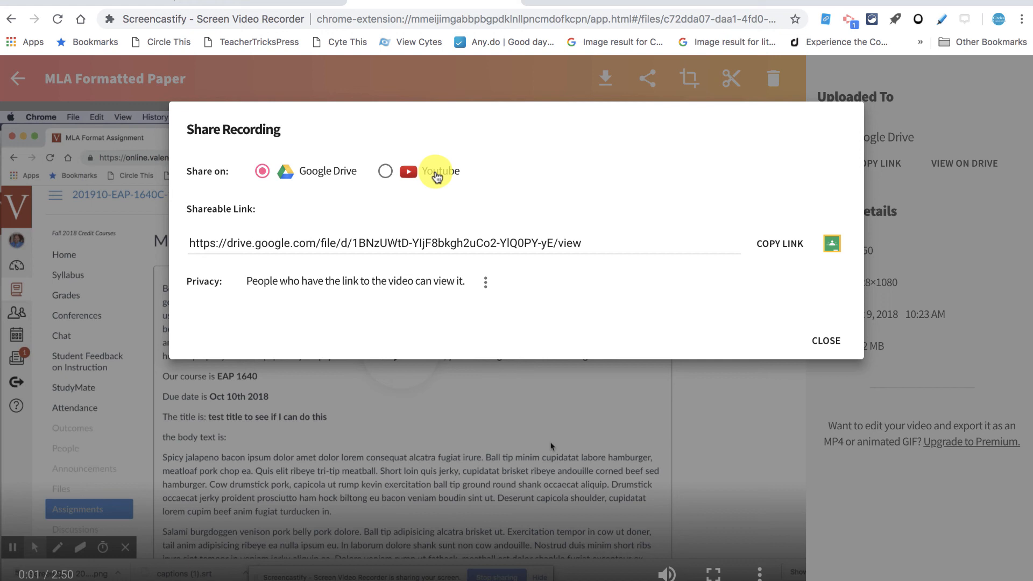
pyautogui.moveTo(312, 68)
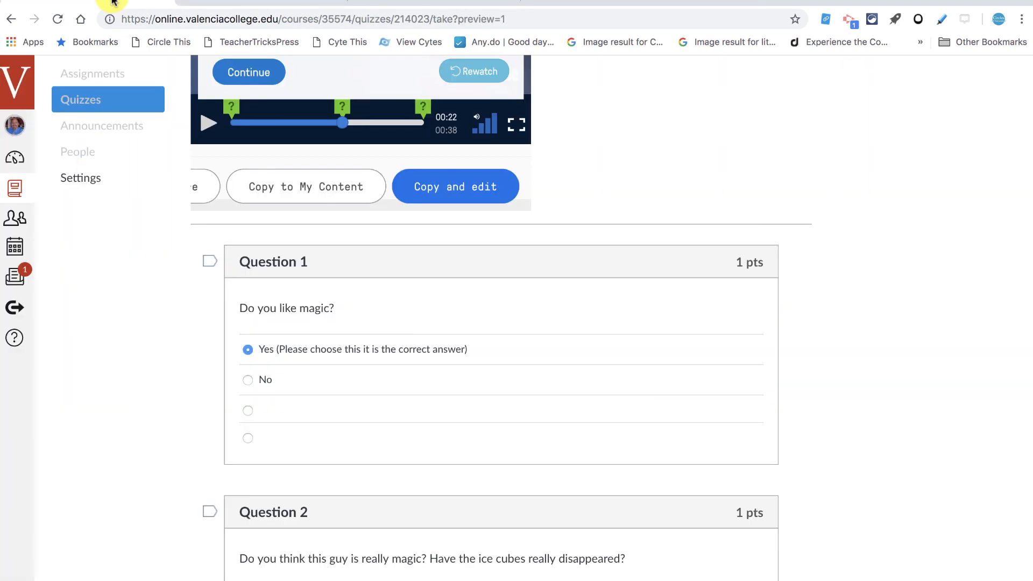
pyautogui.moveTo(639, 428)
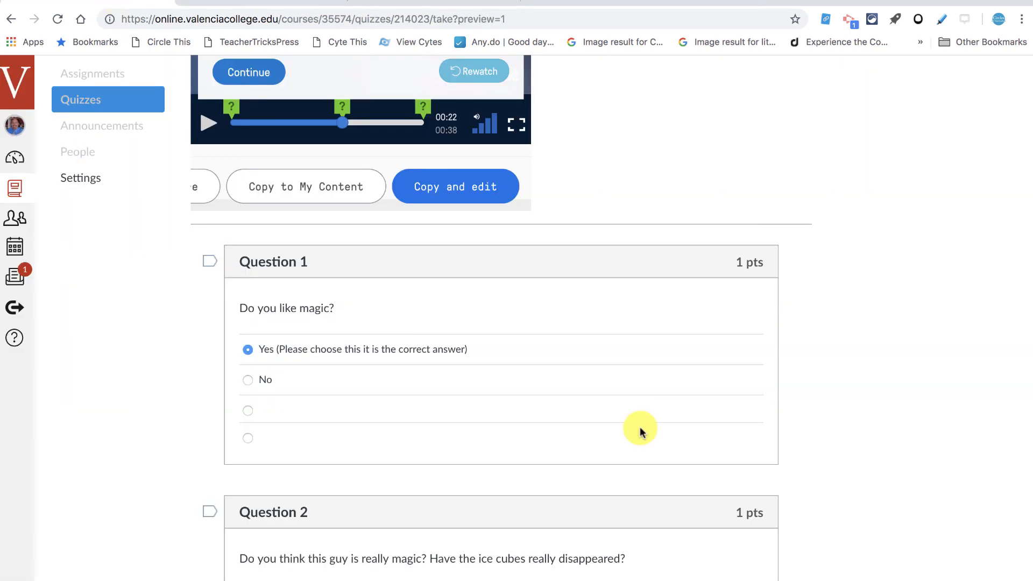